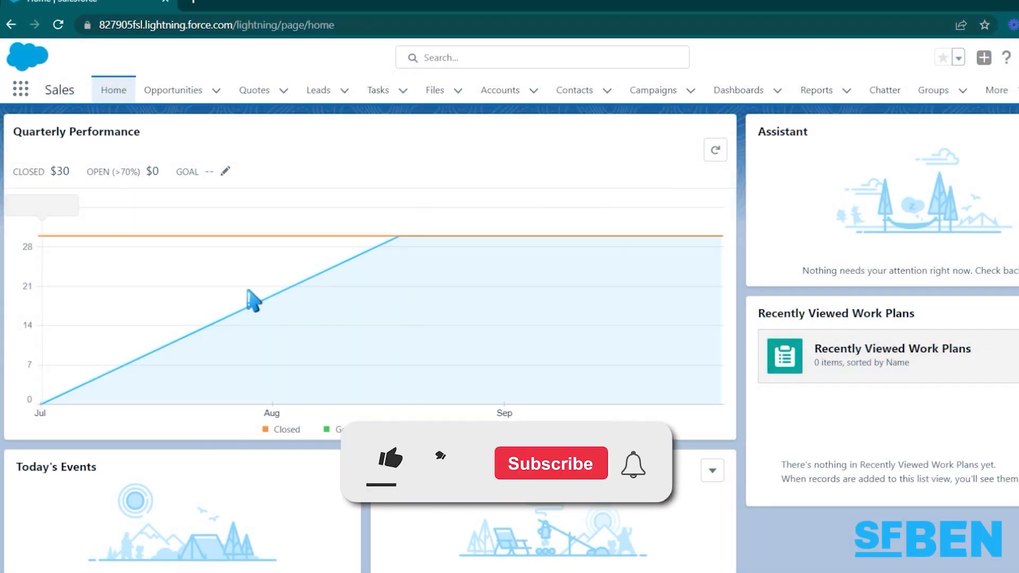
Go to the Opportunities tab showing the My Open Opportunites list view
click(550, 464)
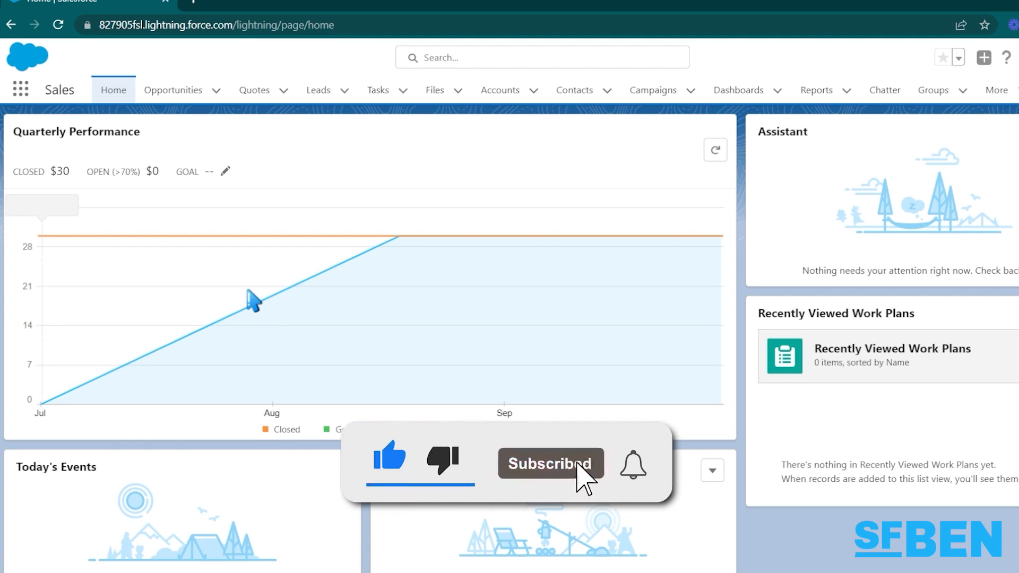
click(173, 89)
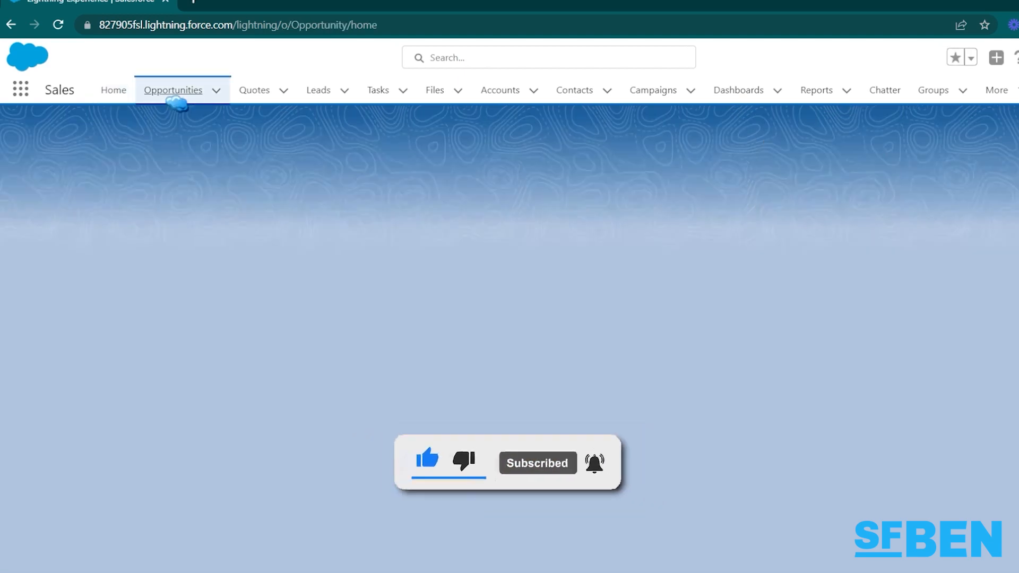
click(172, 89)
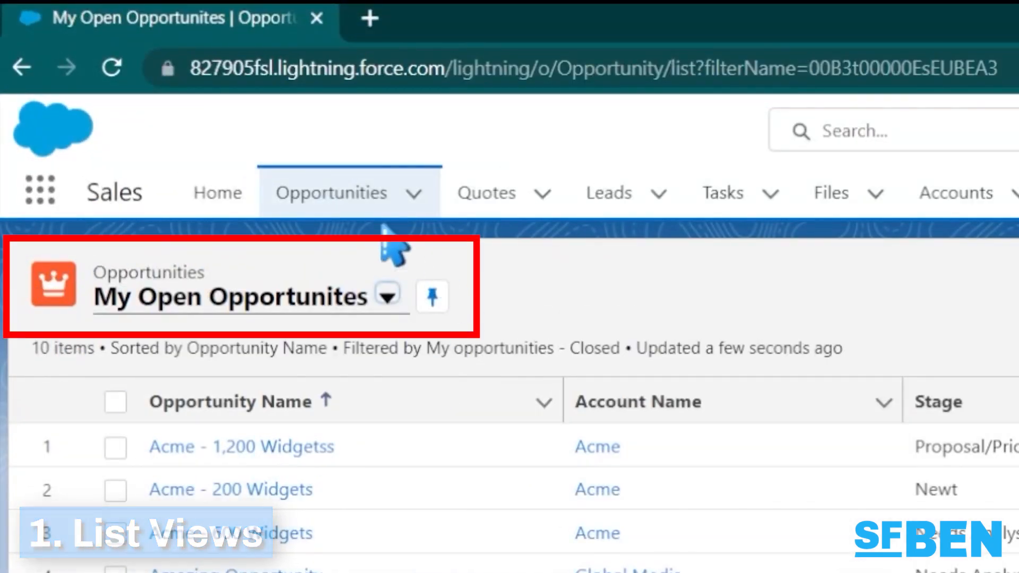
mouse_move(299, 285)
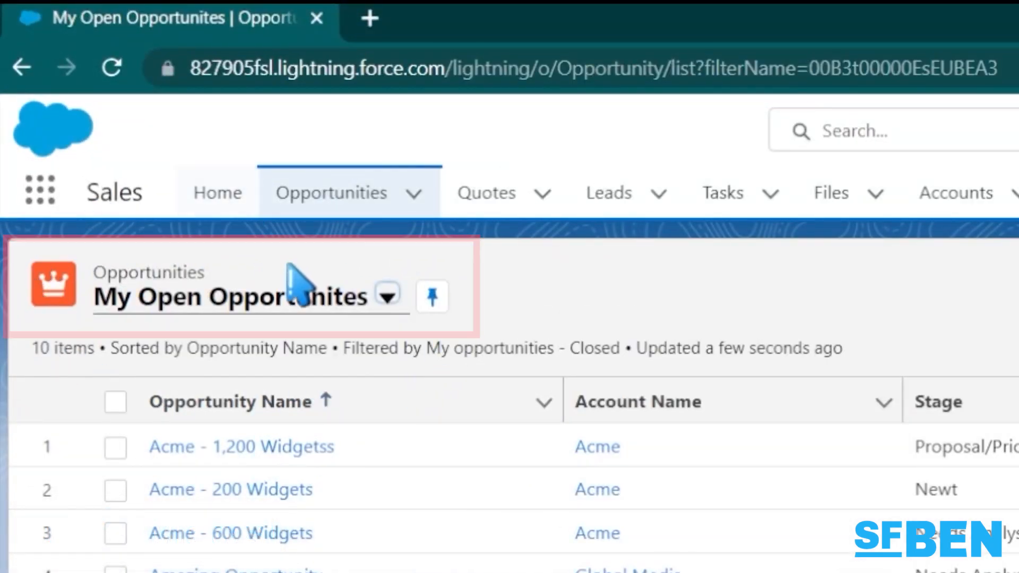
Create and save a new list view named 'My Closed Opportunities' visible only to me
click(388, 296)
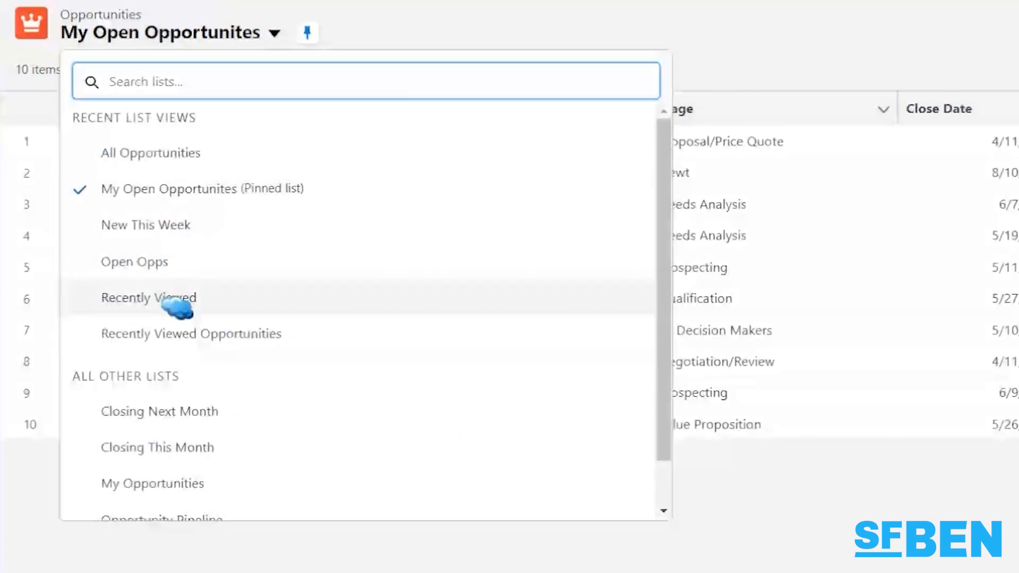
scroll(down, 3)
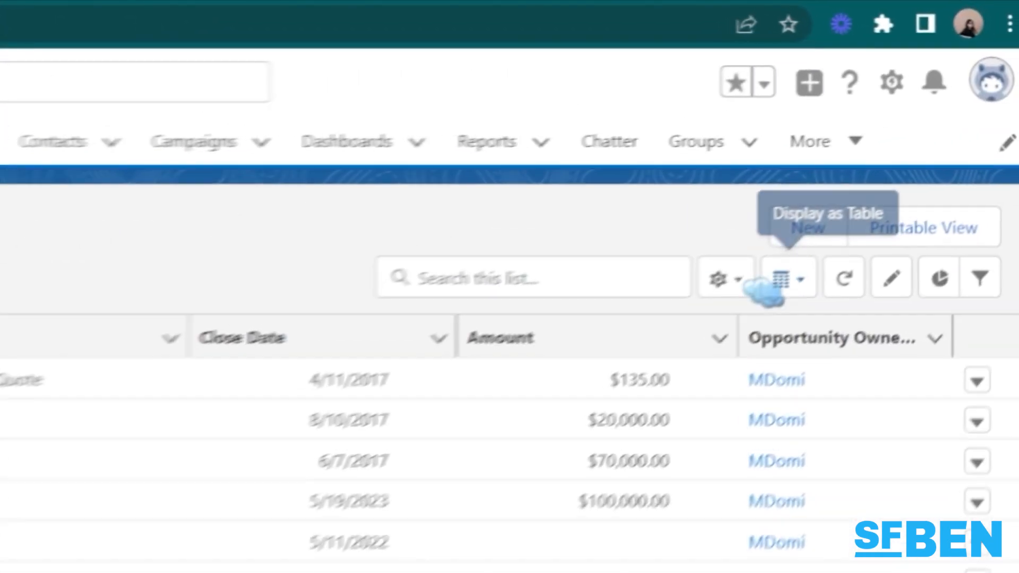
click(717, 277)
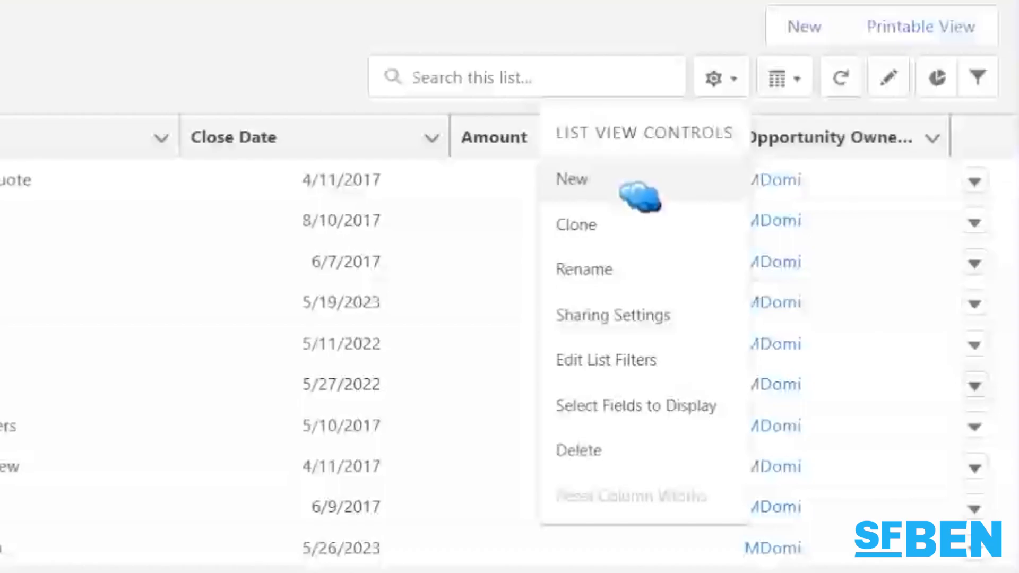
click(571, 179)
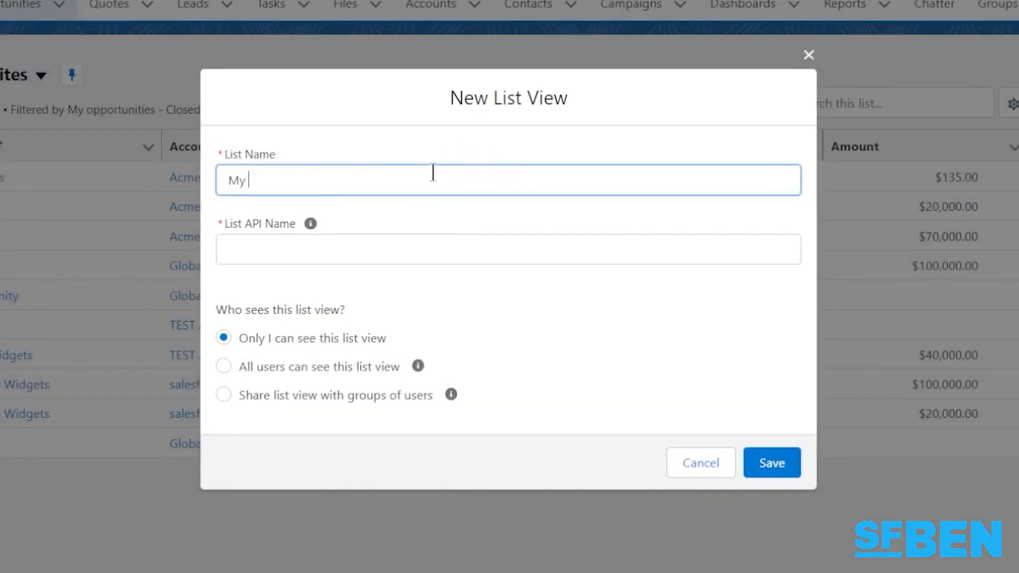
text(Closed Opportunities)
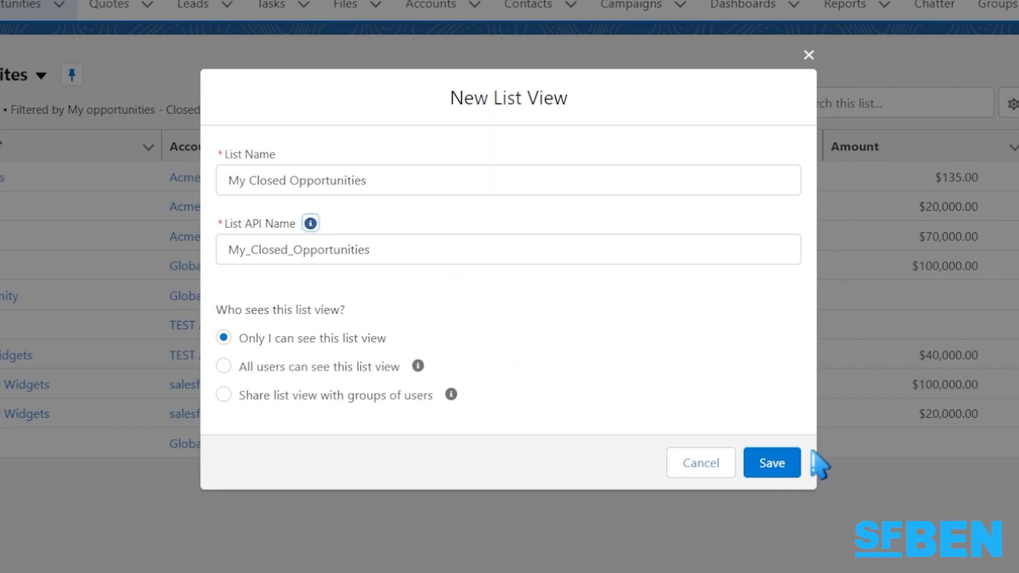
click(770, 462)
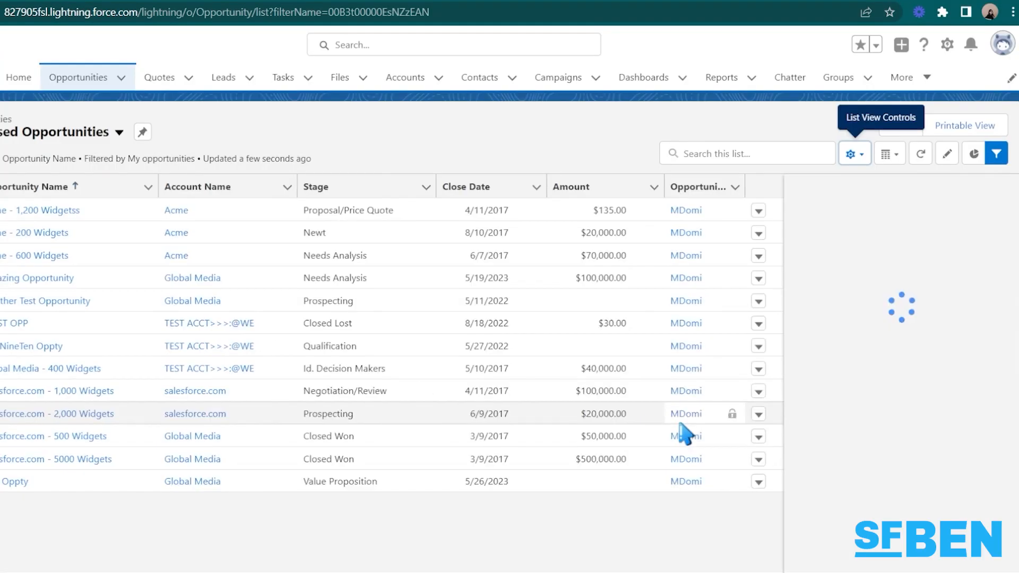
Filter the view to Closed equals True, save the fields, then return to My Open Opportunites
click(994, 152)
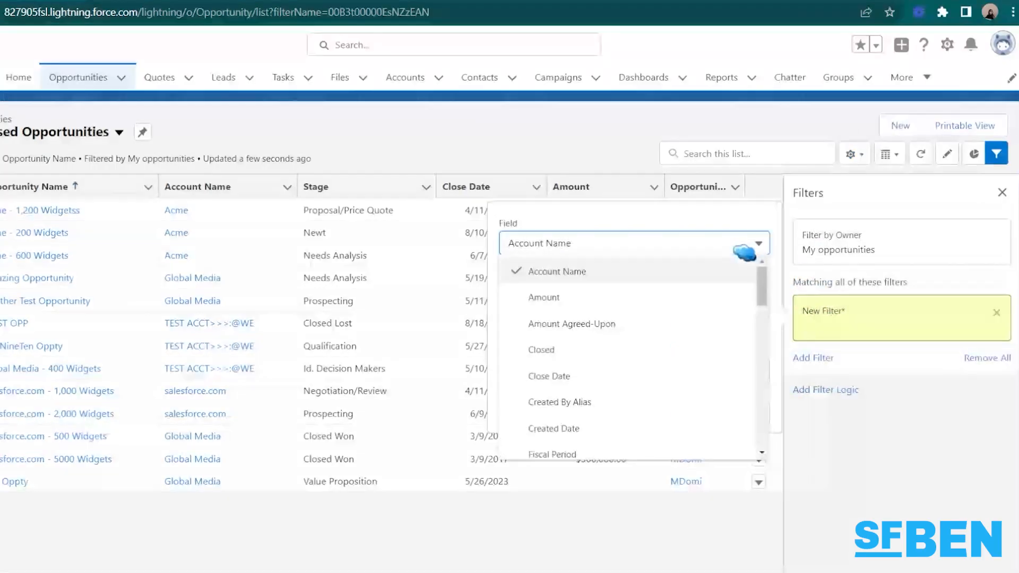
click(520, 243)
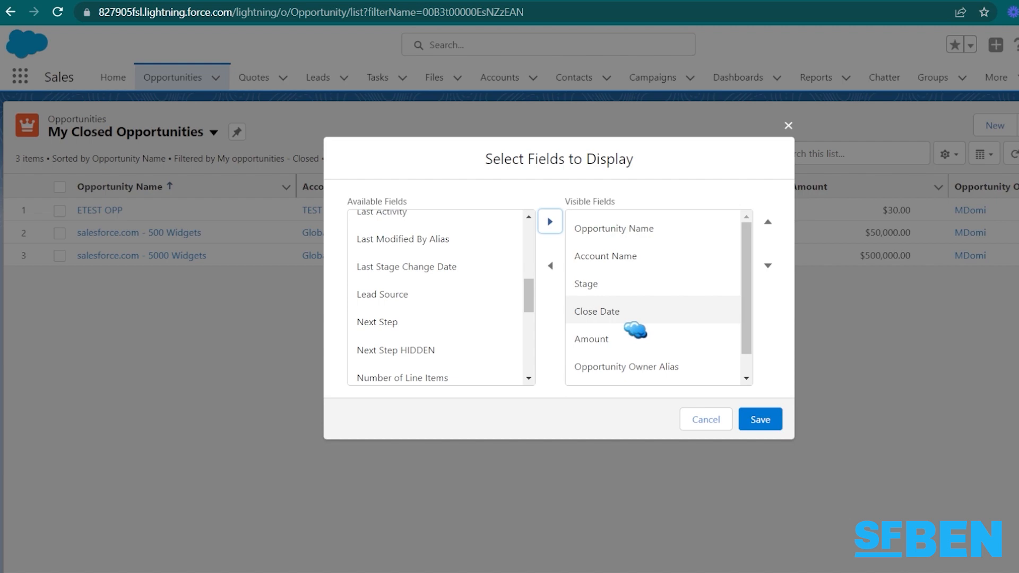
click(759, 419)
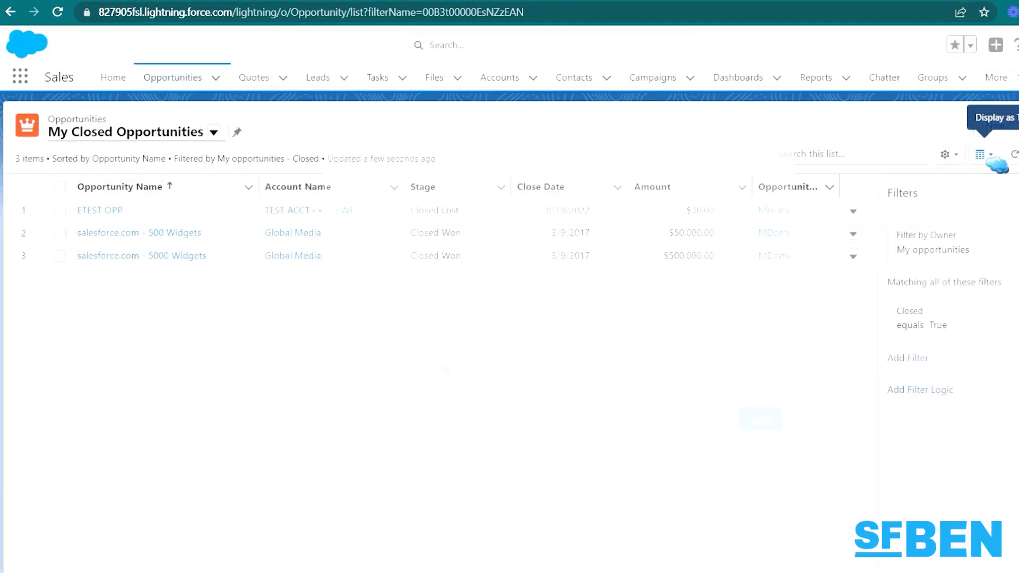
click(213, 131)
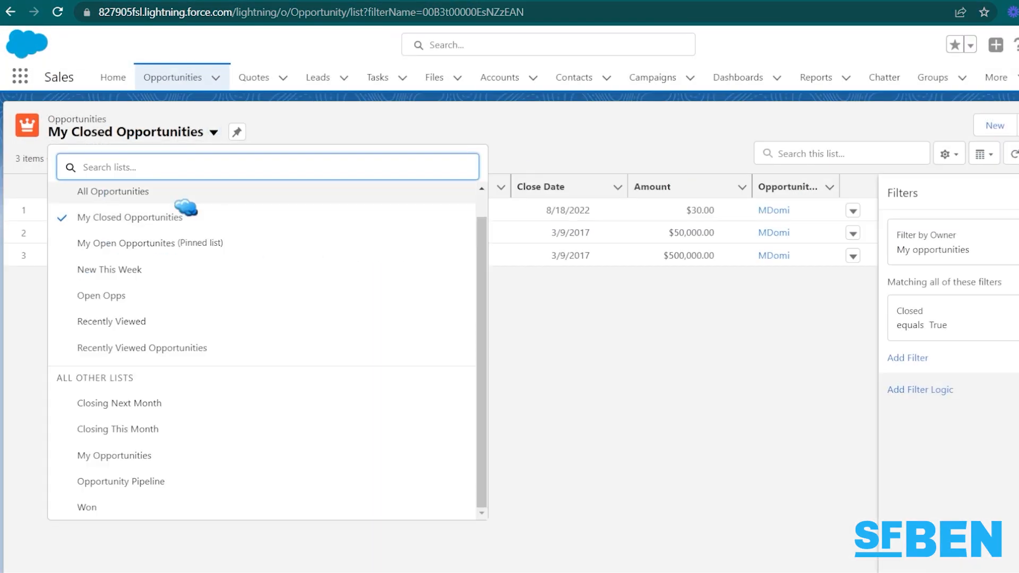
click(112, 191)
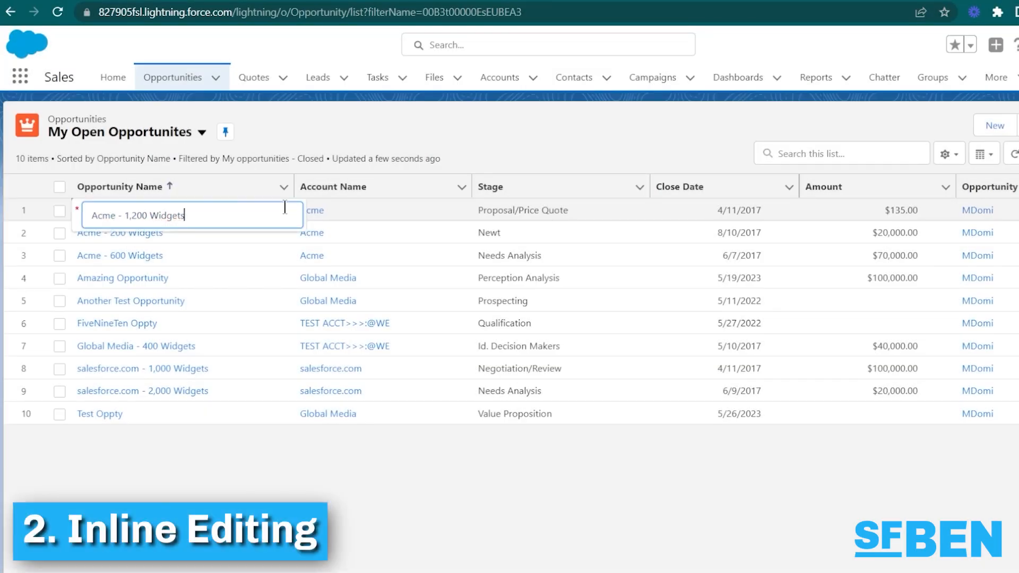
Inline-rename two opportunities, set one account to Acme, and save the edits
text(test)
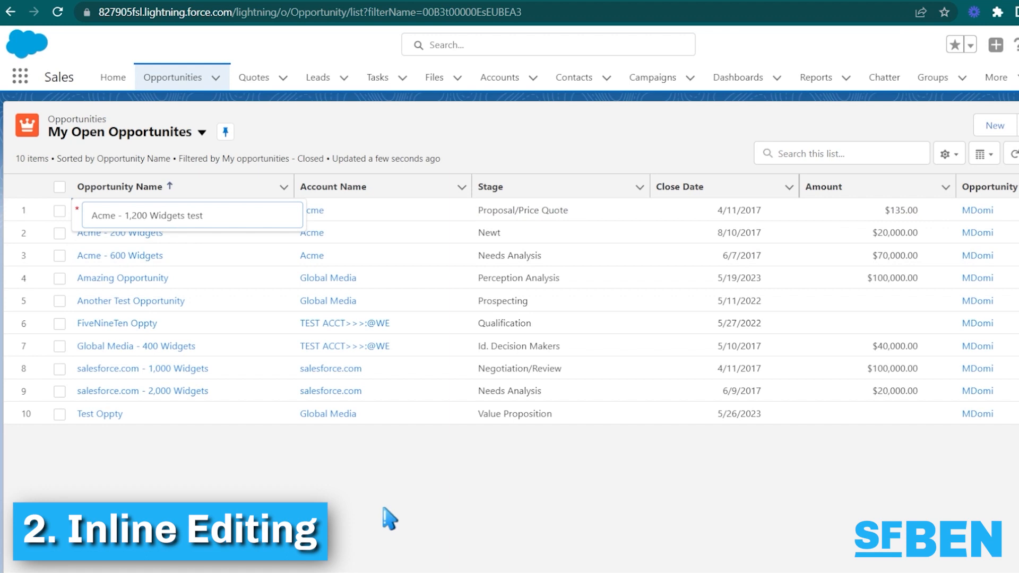
double_click(122, 277)
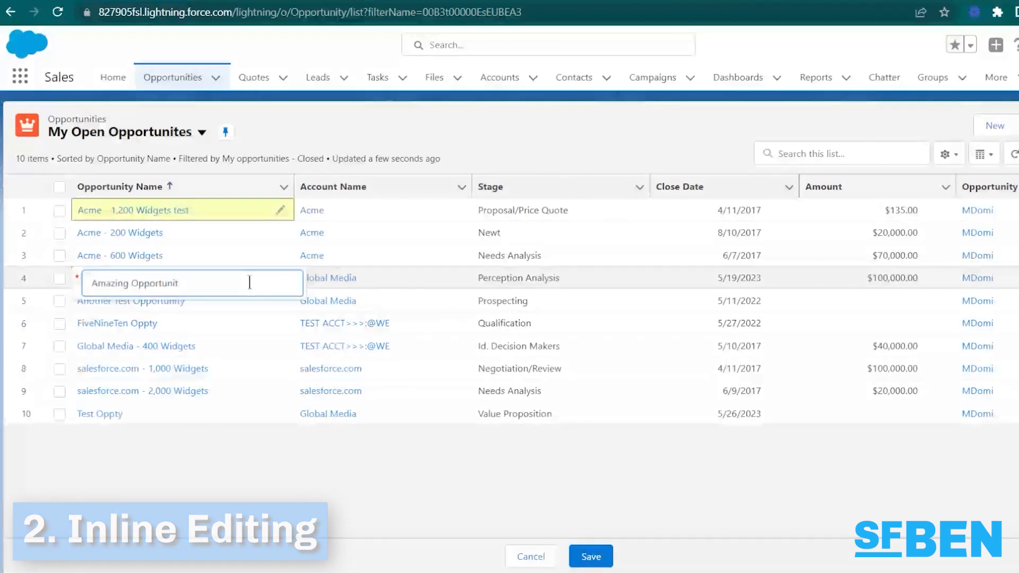
text(ies)
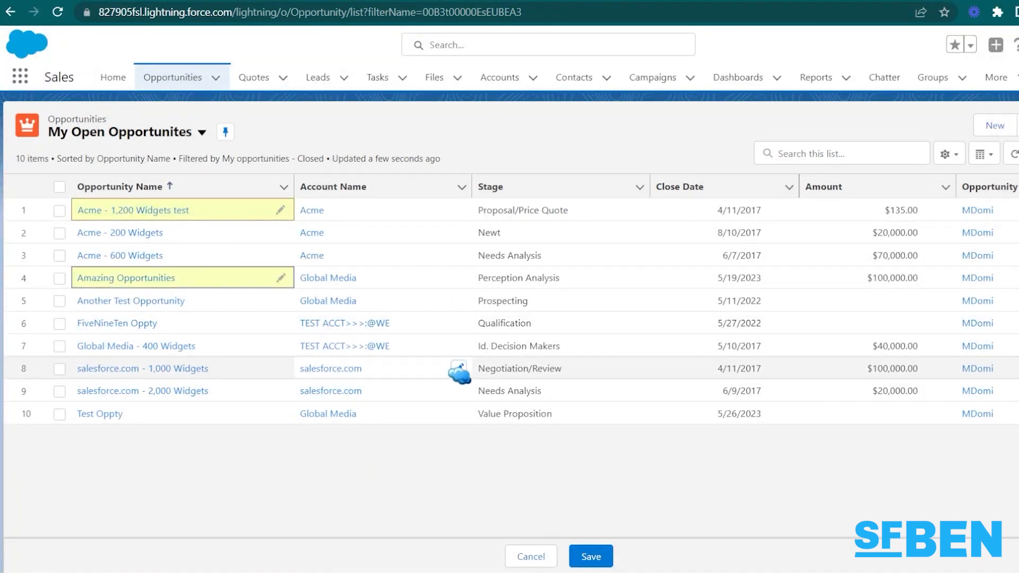
click(330, 368)
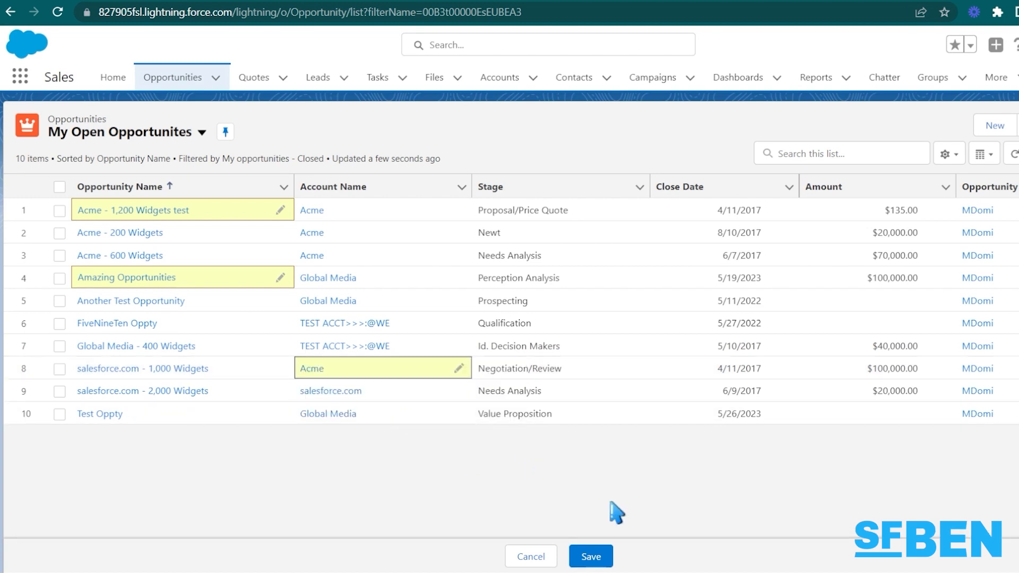
click(589, 556)
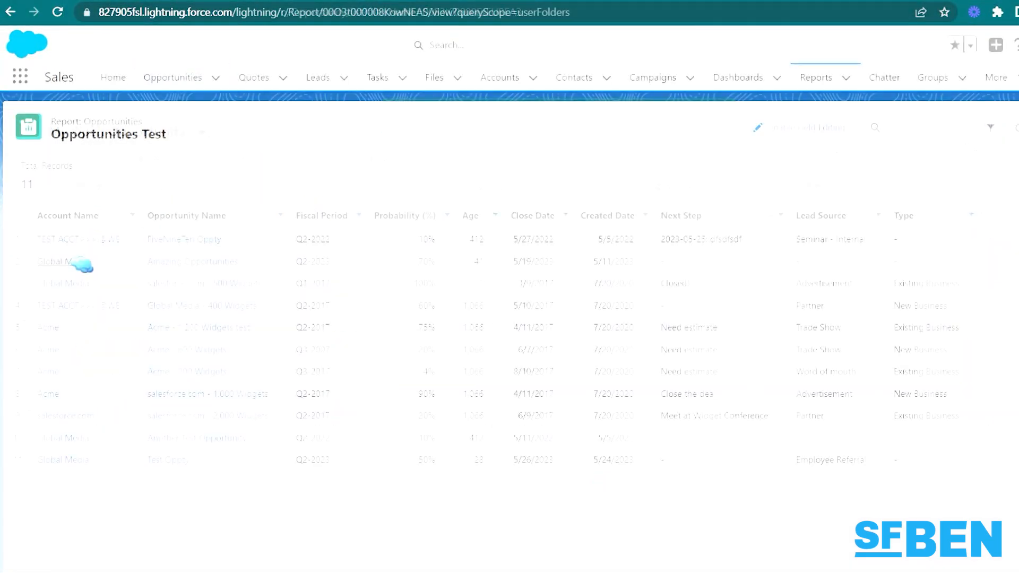
Rename report rows to 'FiveNineTen Oppties' and 'Acme - 200 Widgets test' and save
click(795, 126)
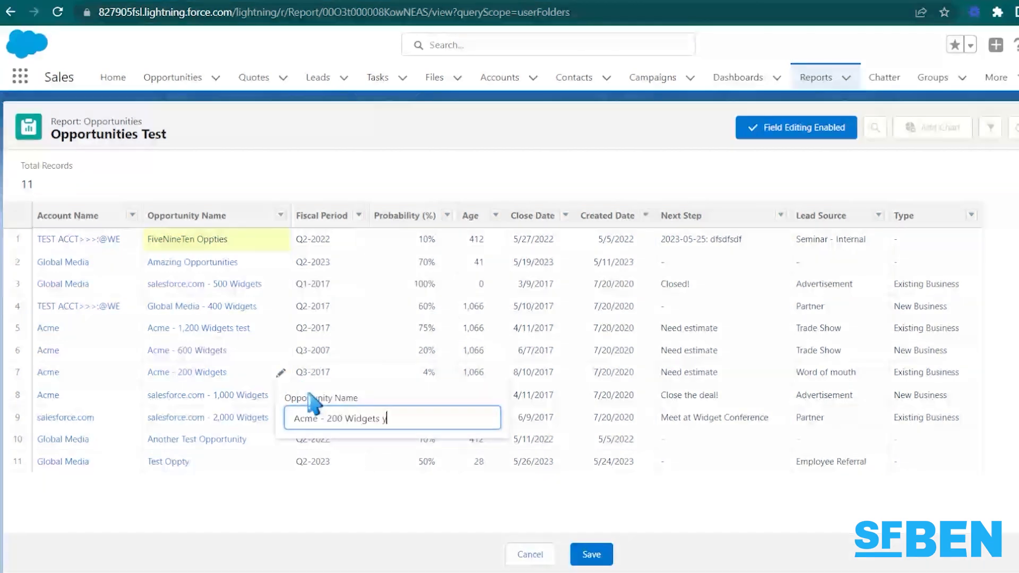
text(test)
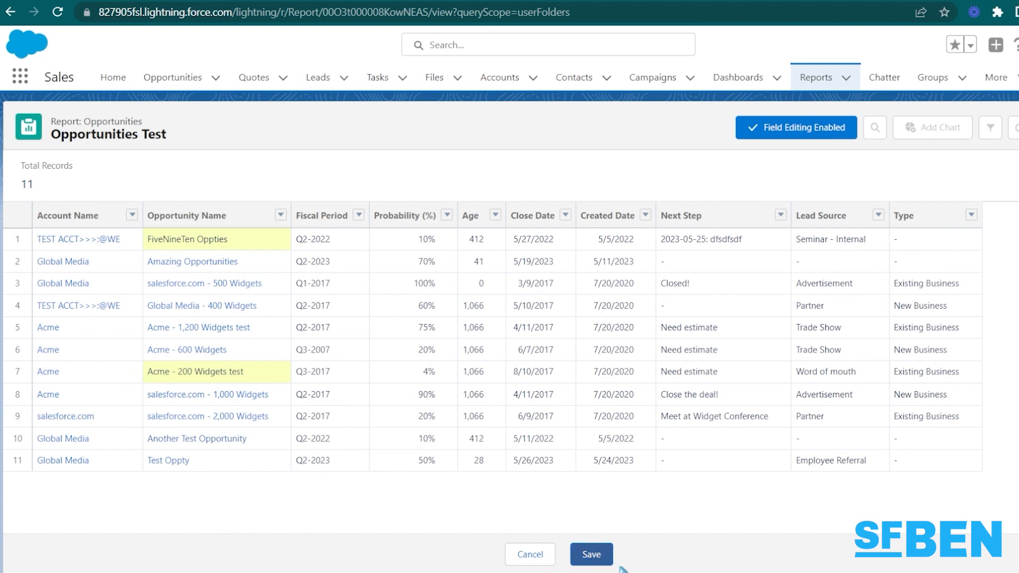
click(590, 554)
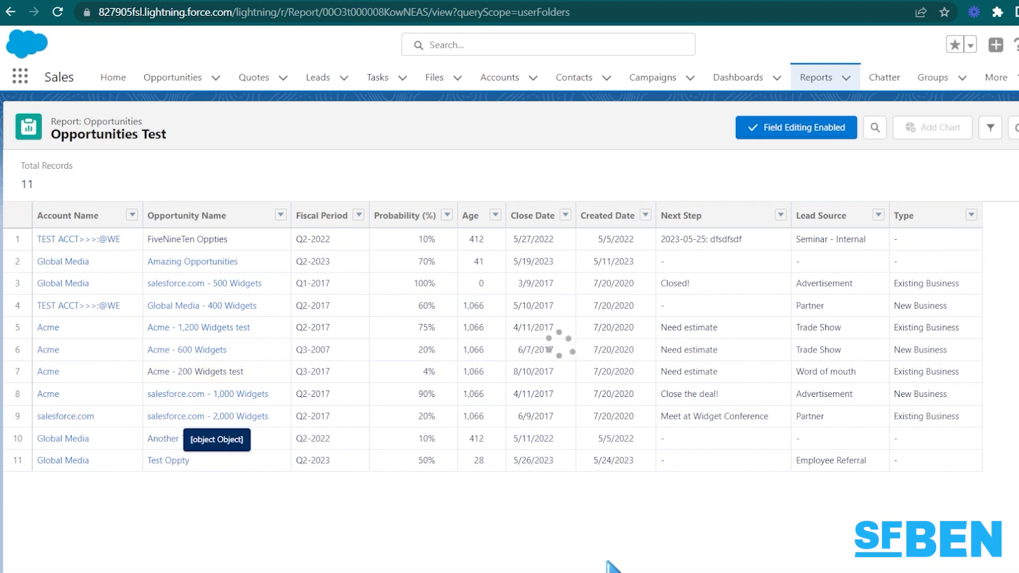
click(987, 128)
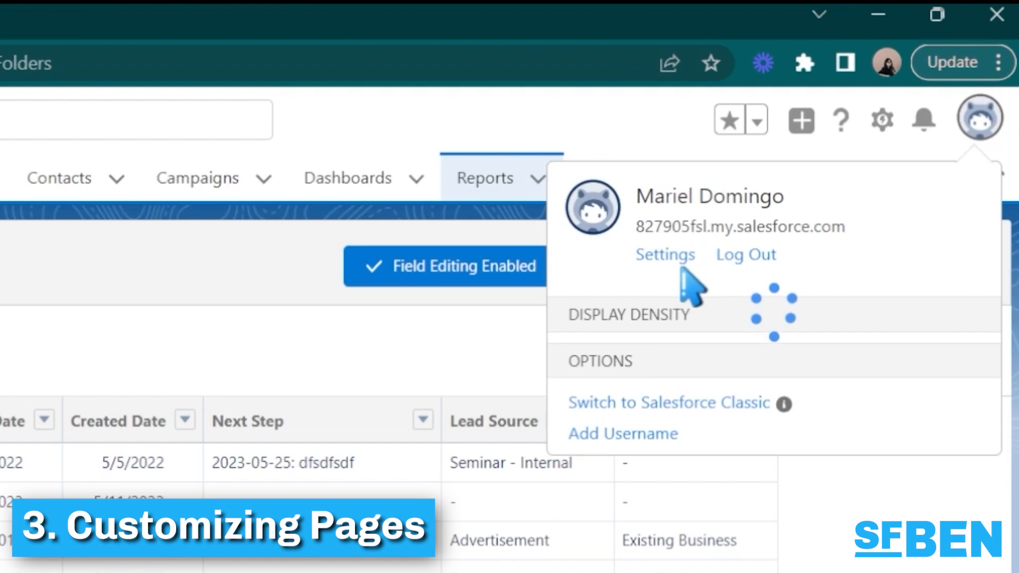
From personal Settings, find Customize My Pages and start customizing the Accounts page
click(665, 254)
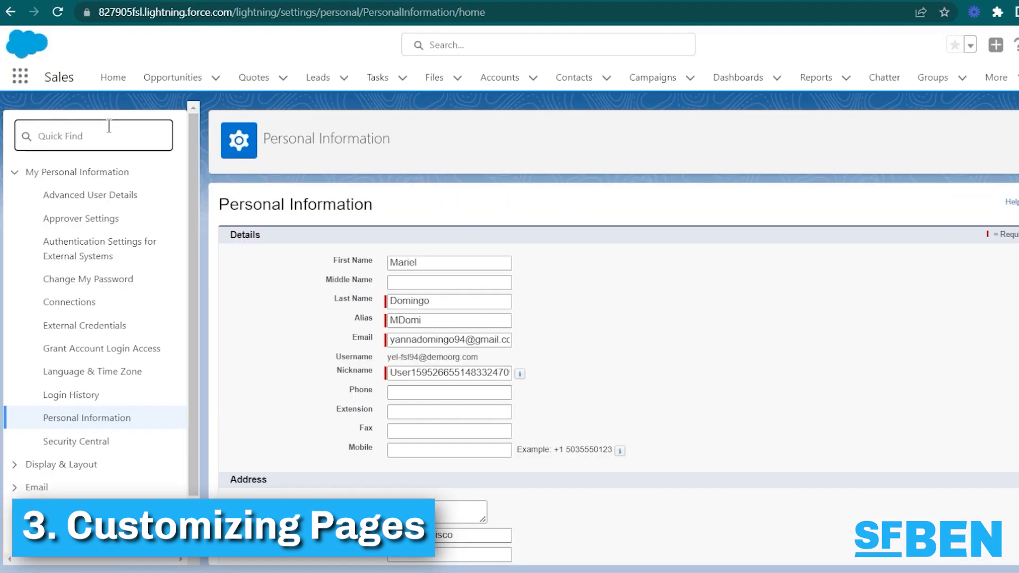
text(cus)
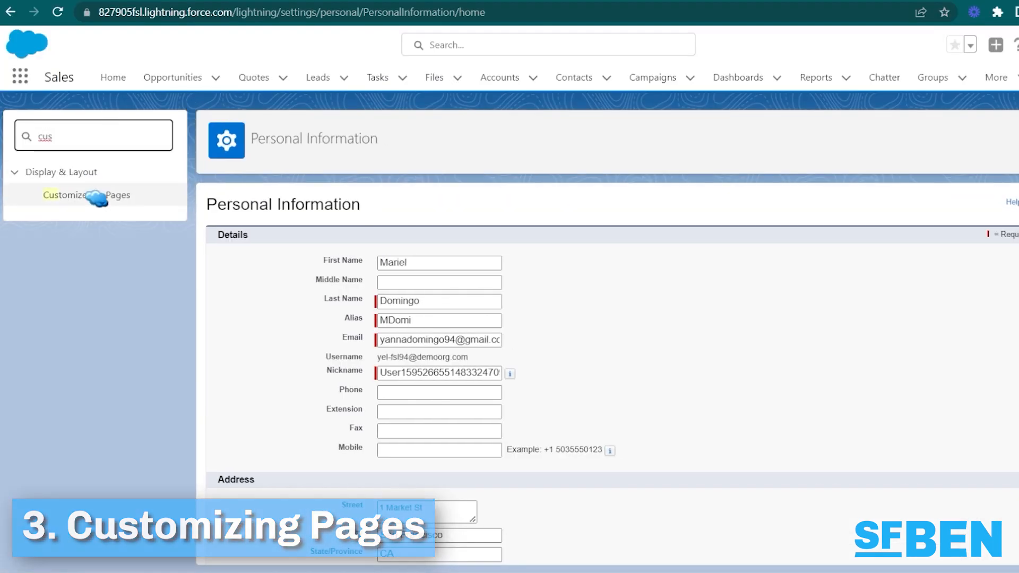
click(85, 195)
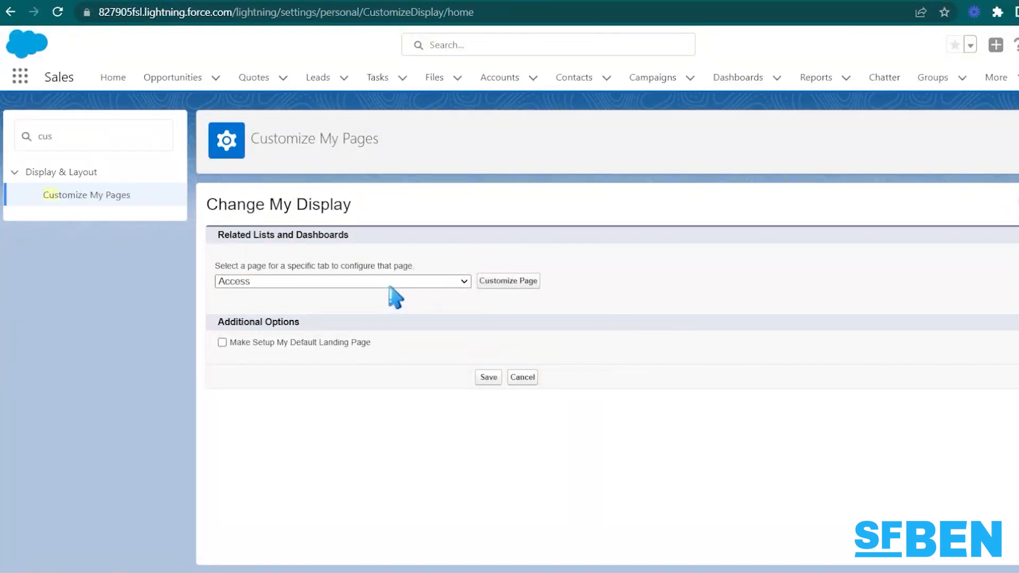
click(340, 280)
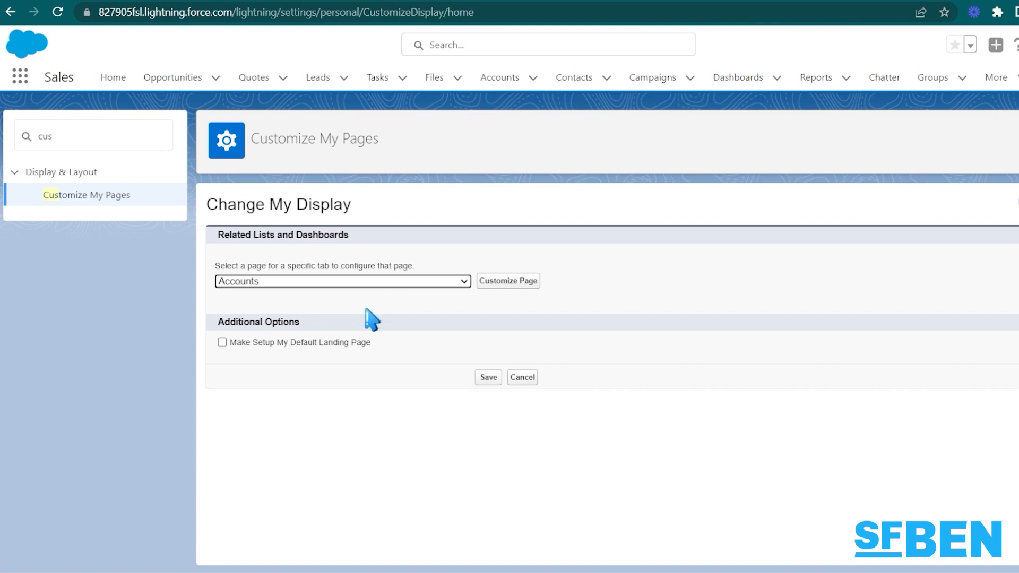
click(507, 280)
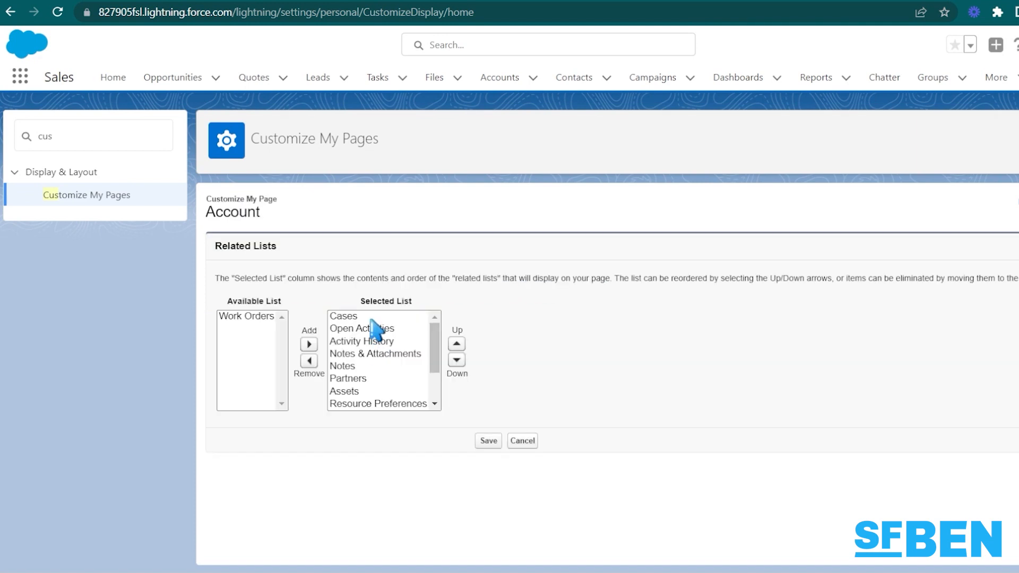
Remove Cases from the Account page's selected related lists
click(343, 316)
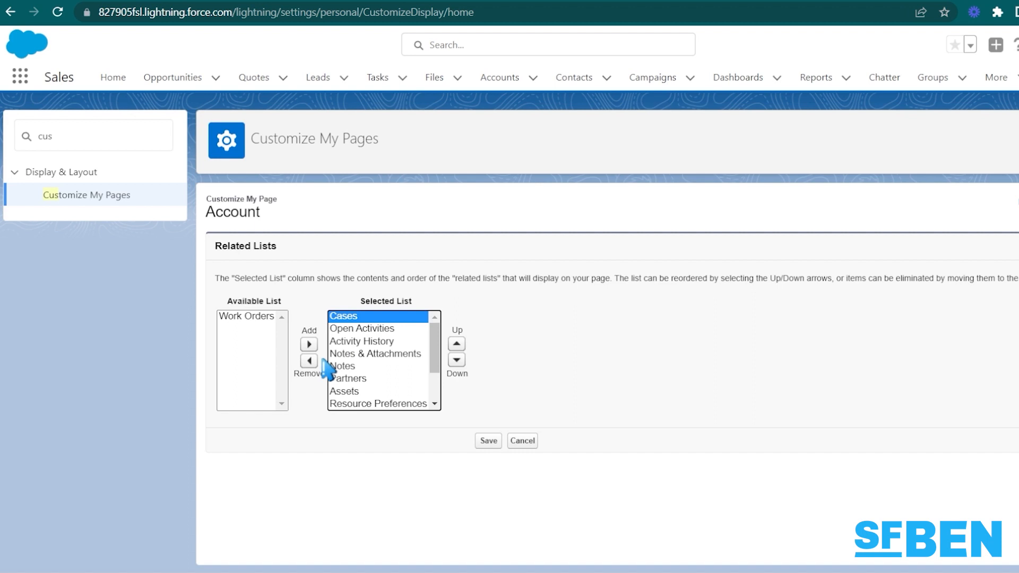
click(307, 361)
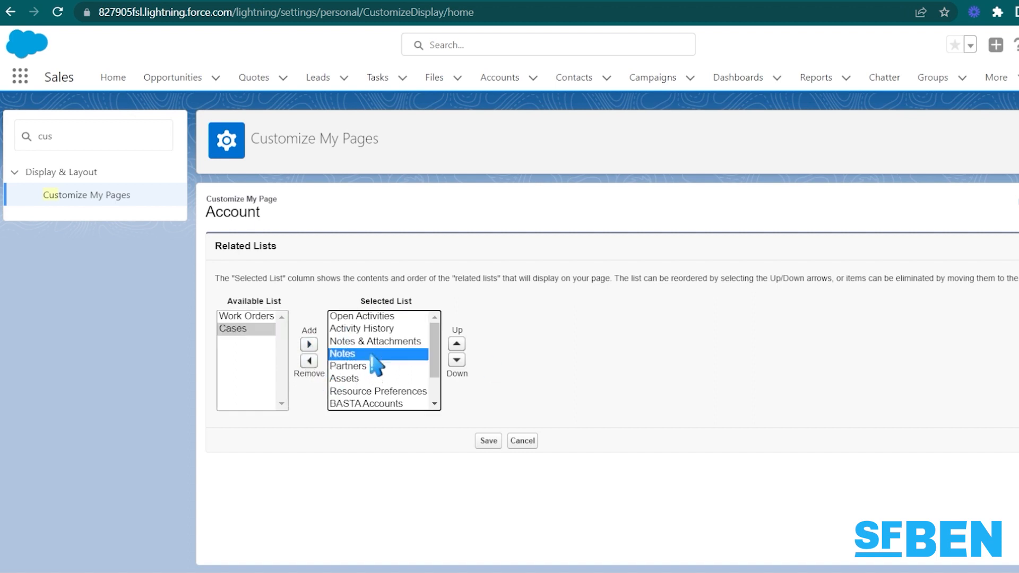
click(309, 344)
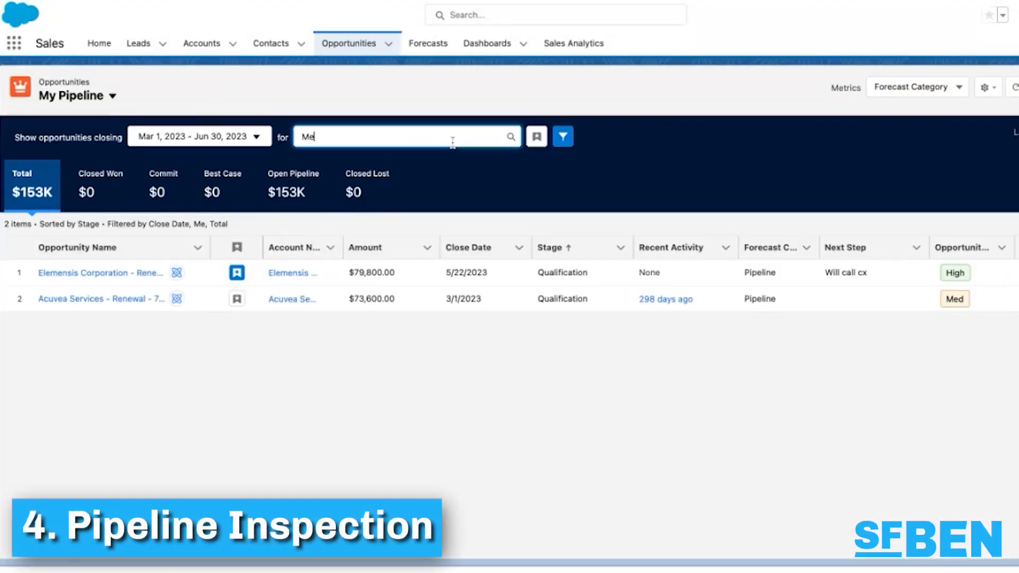
Set pipeline closing range to This Month, then switch to the My Important Opportunities view
click(403, 136)
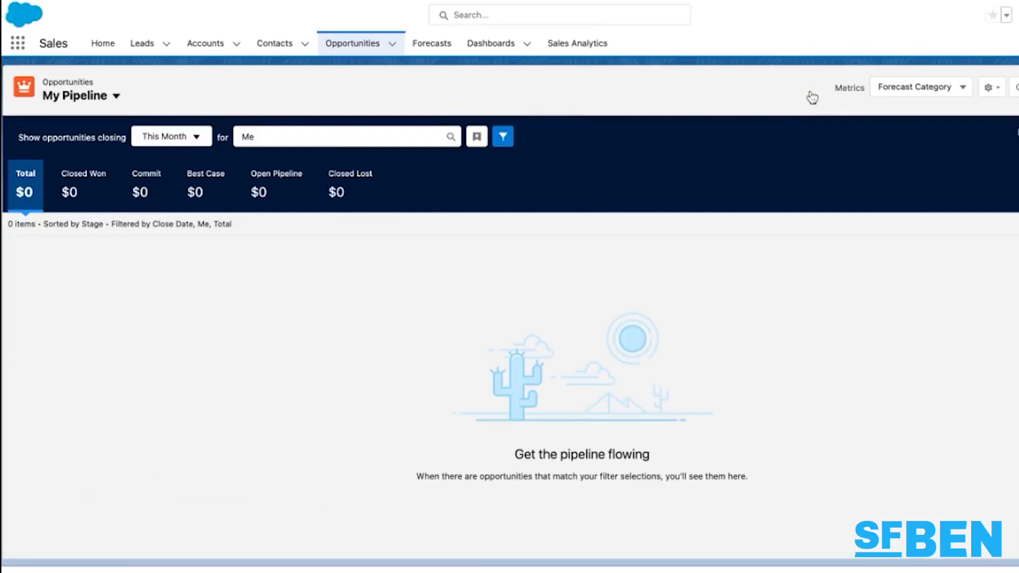
click(170, 137)
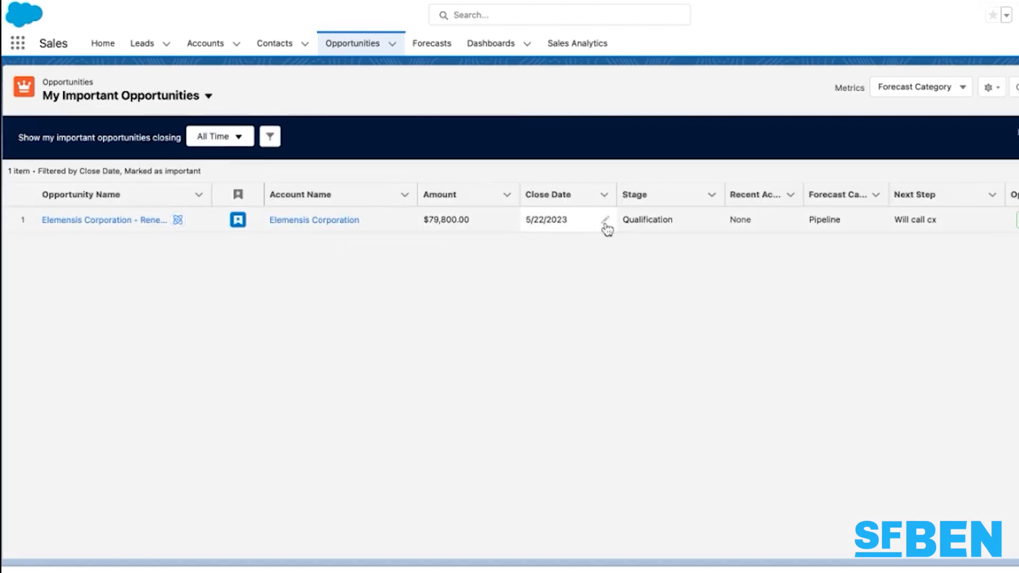
click(662, 219)
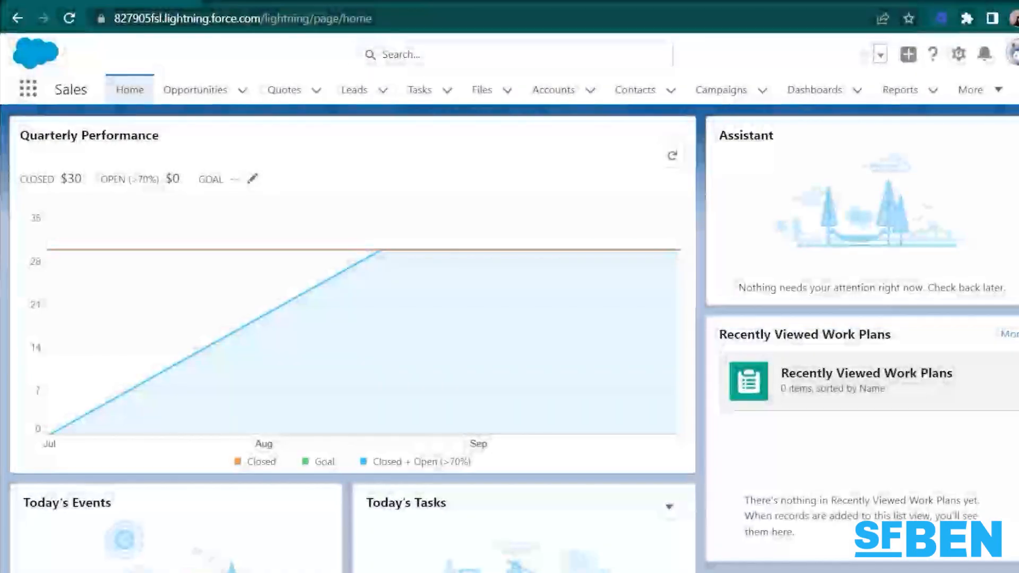
Run Einstein searches for 'my accounts' and 'my closed opportunities' to show three deals
text(my)
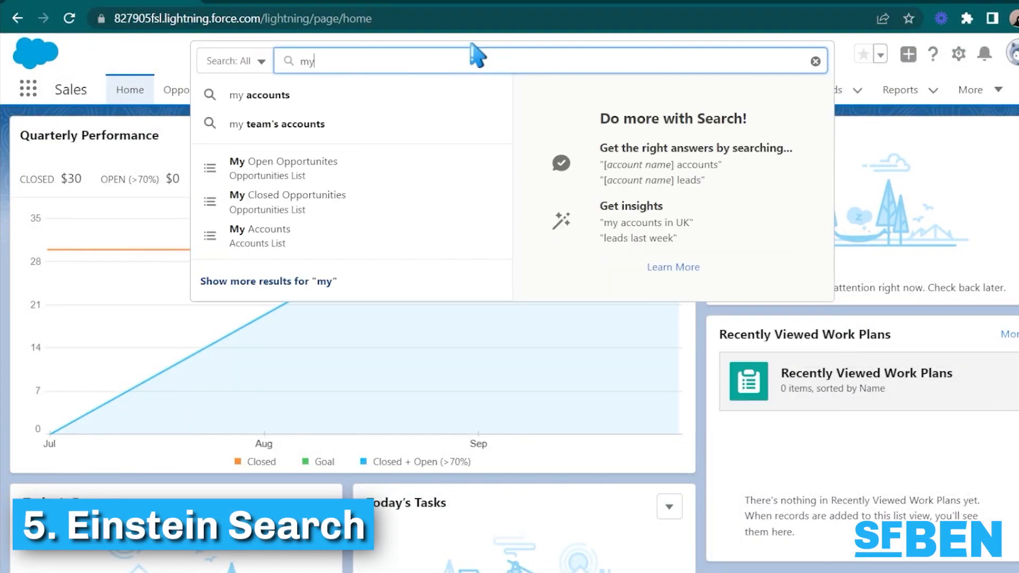
click(259, 94)
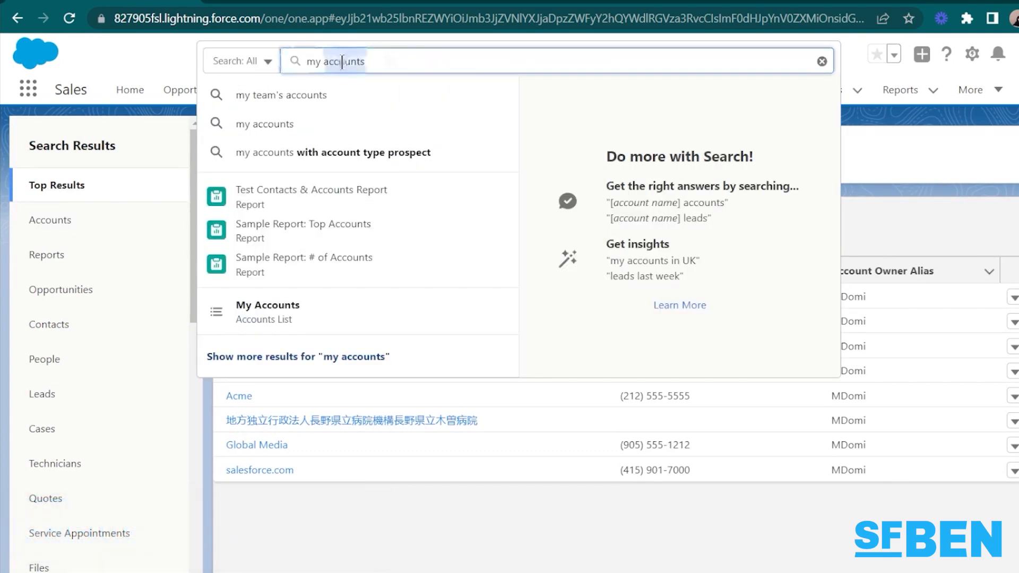
text(my open opportuni)
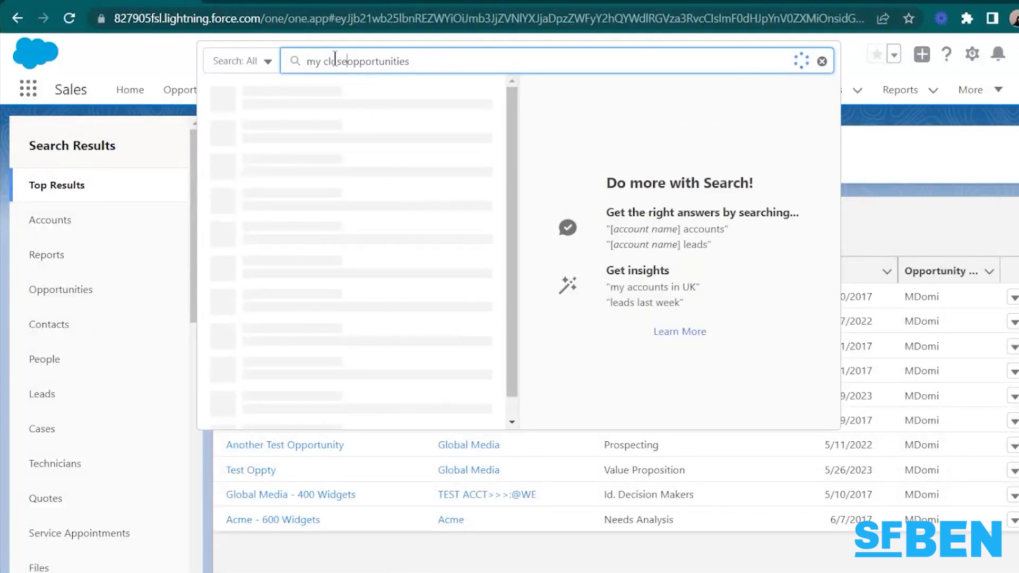
key(Return)
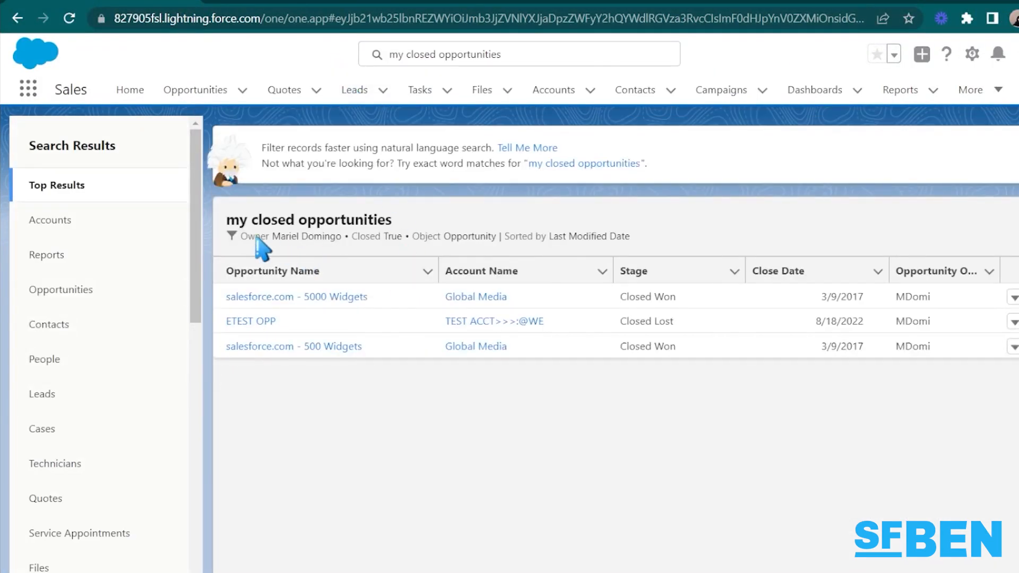
mouse_move(444, 83)
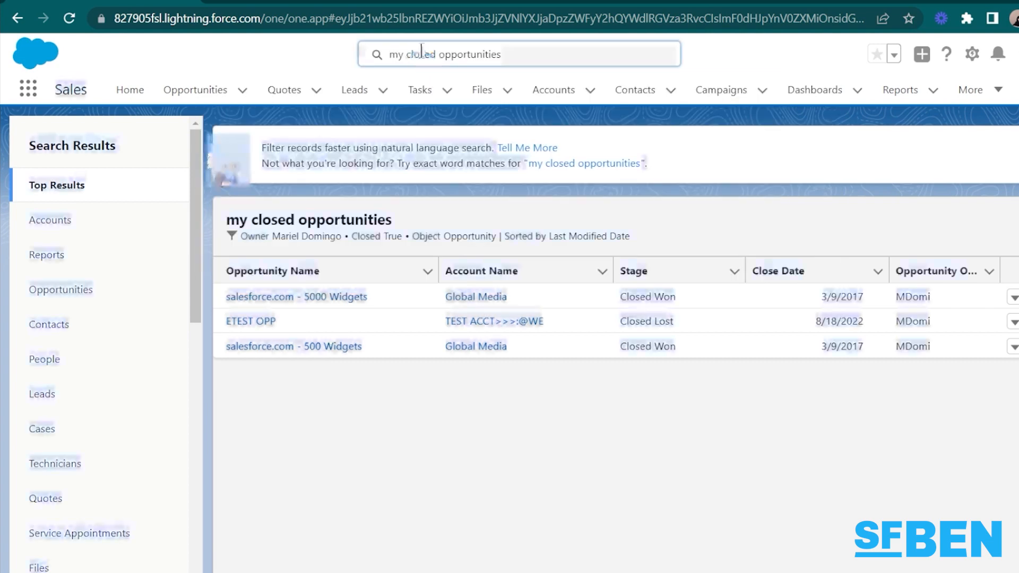
text(opportunit)
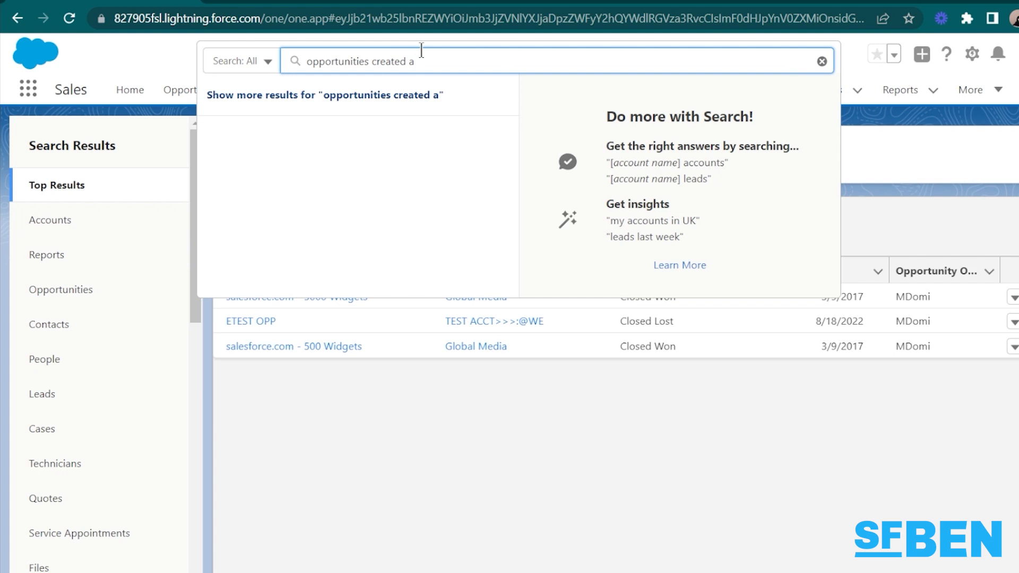
text(last month\)
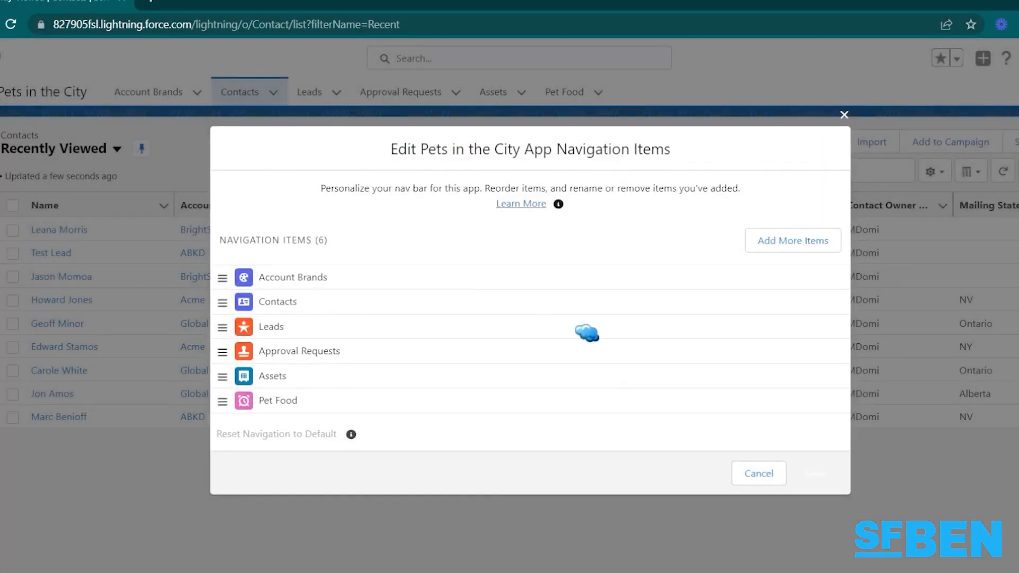
Add Accounts, Cases and Forecasts to the Pets in the City navigation items and save
click(792, 240)
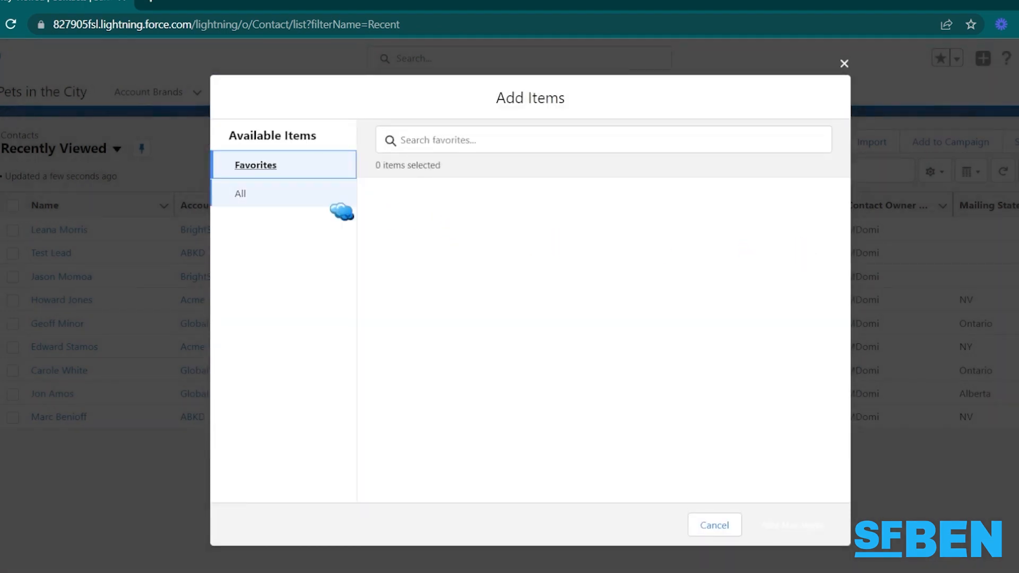
click(240, 193)
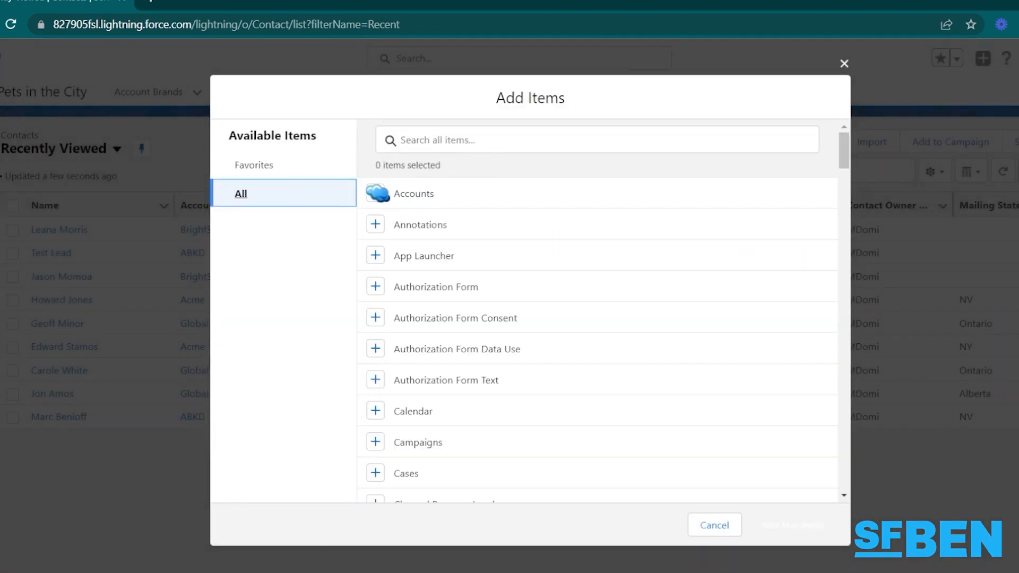
text(cas)
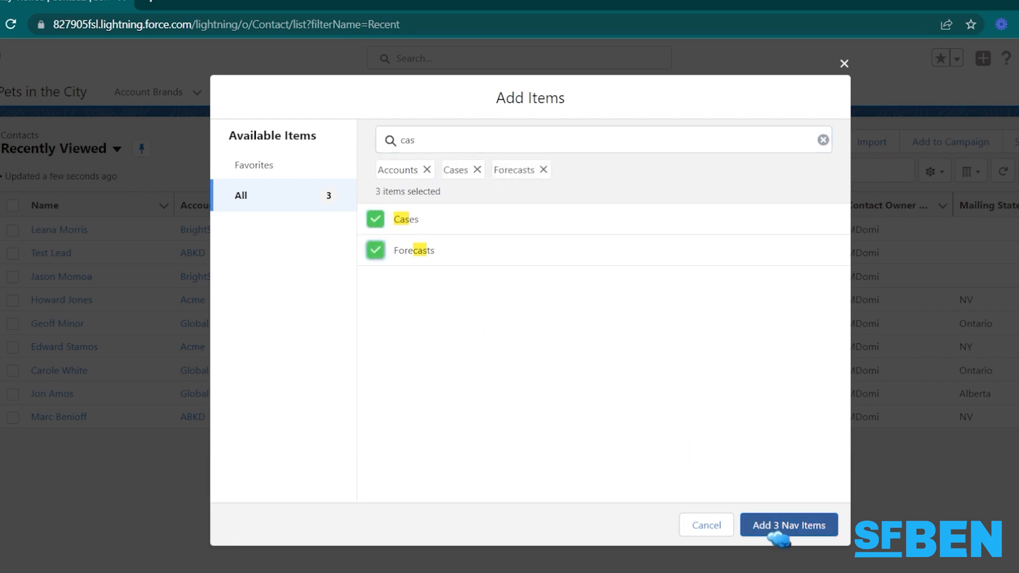
click(789, 525)
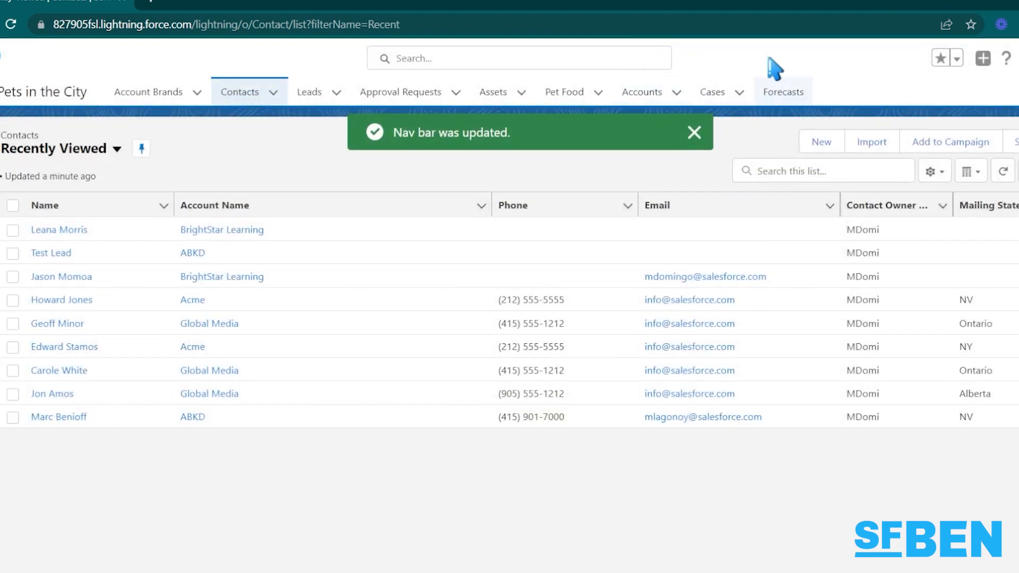
click(693, 131)
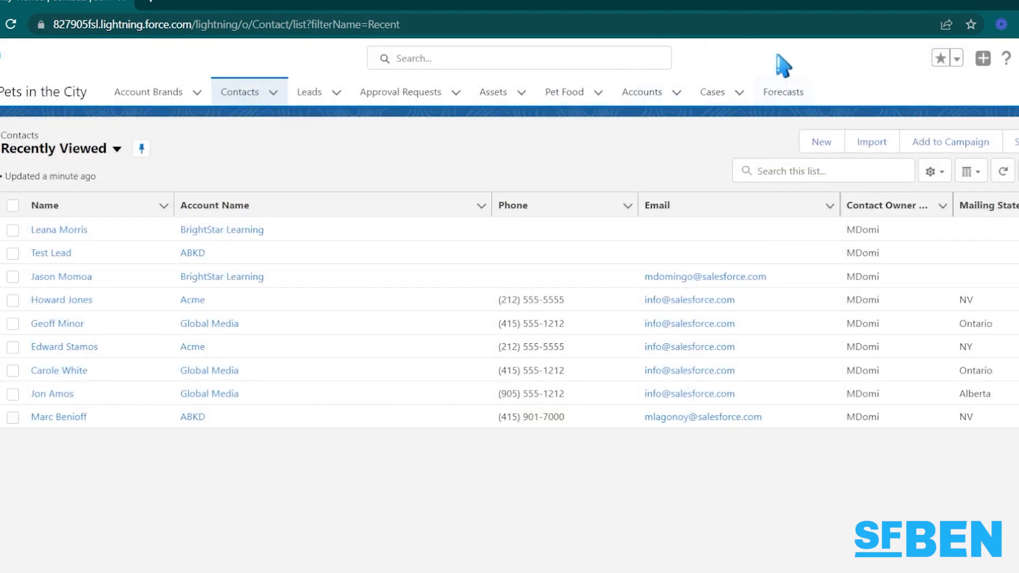
click(58, 229)
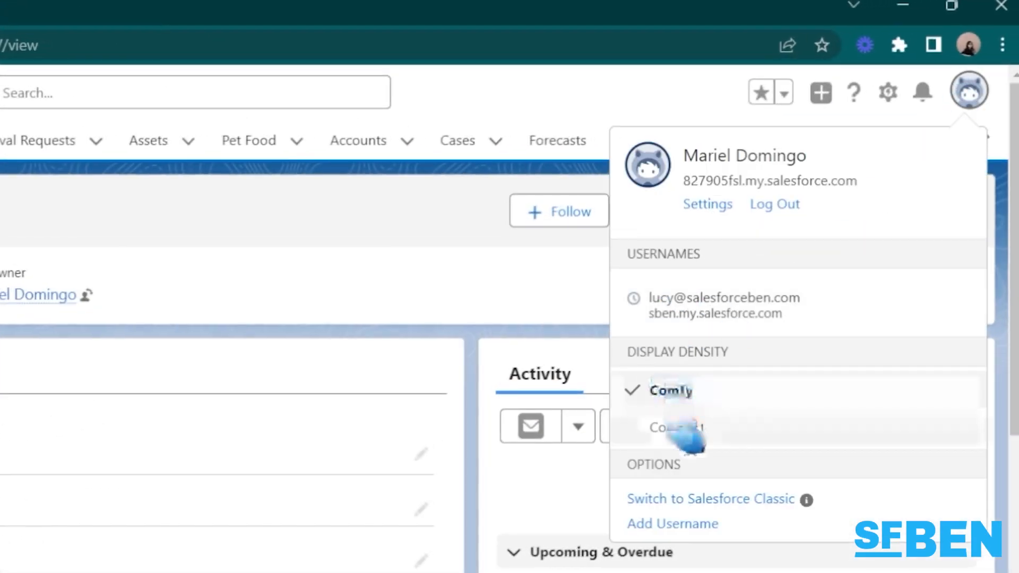
Switch Display Density to Compact and refresh the page to apply it
click(676, 428)
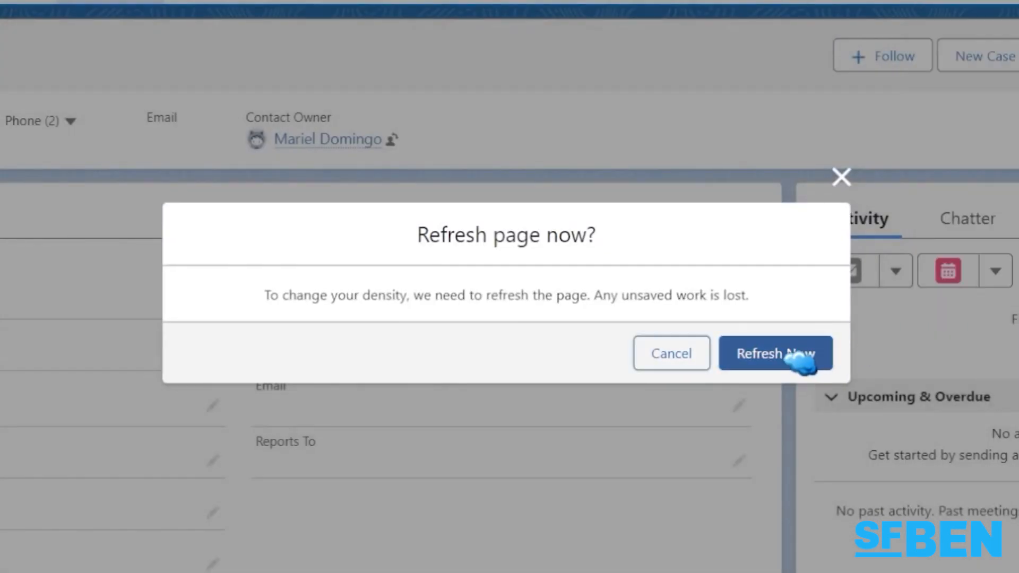
click(774, 353)
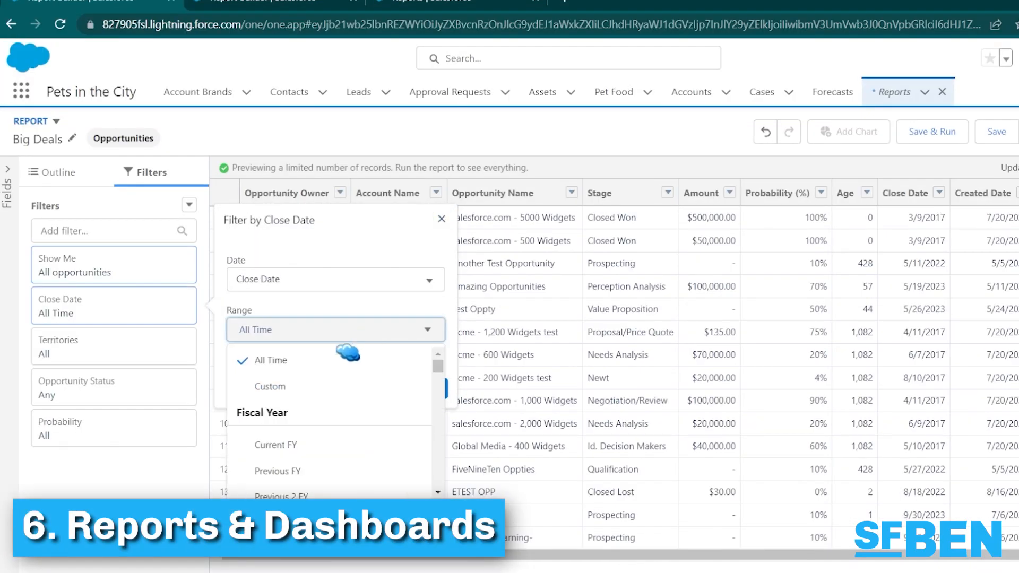
Sort the report rows by Industry and show all accounts instead of only mine
click(276, 472)
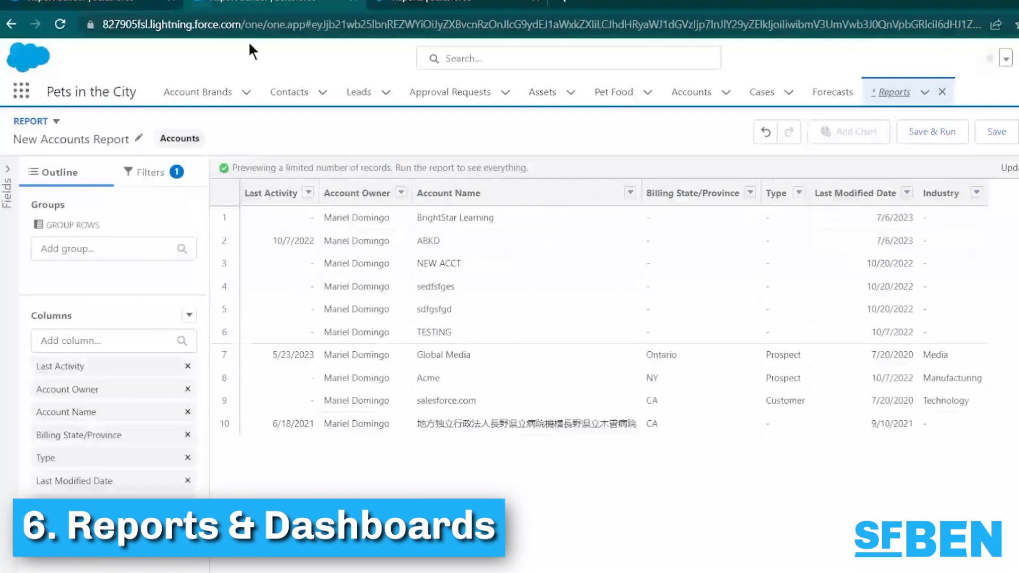
click(777, 193)
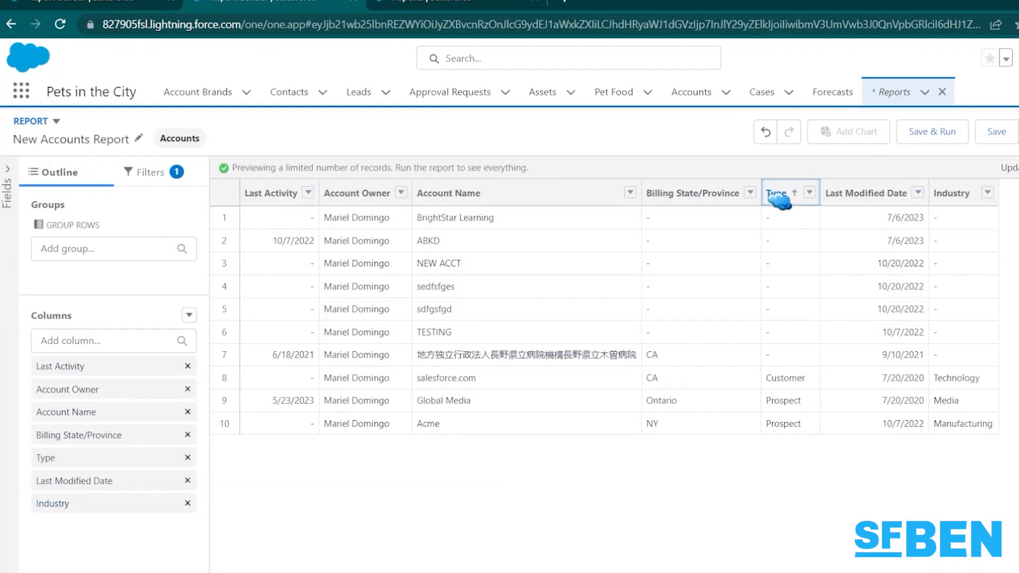
click(942, 193)
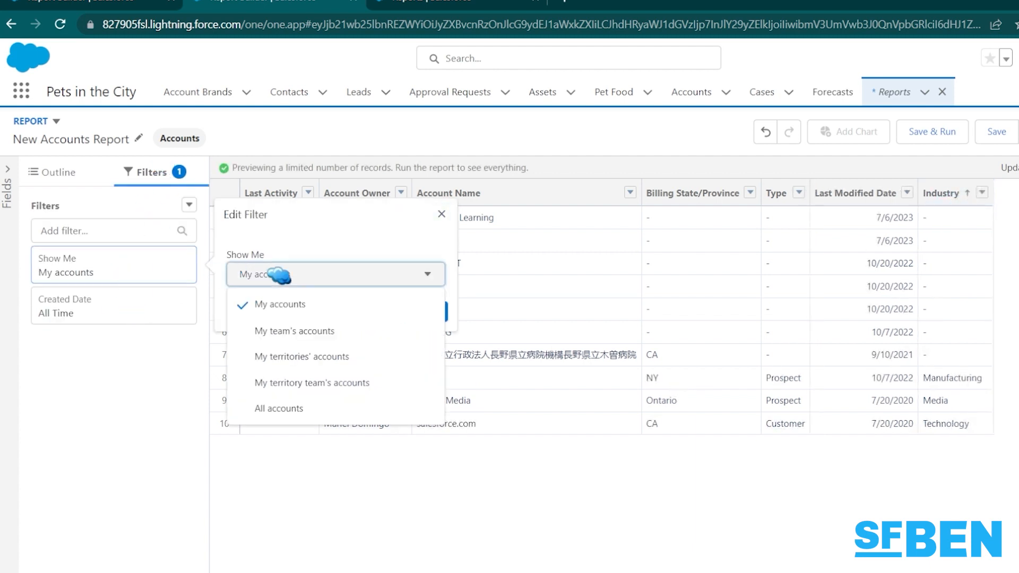
click(279, 408)
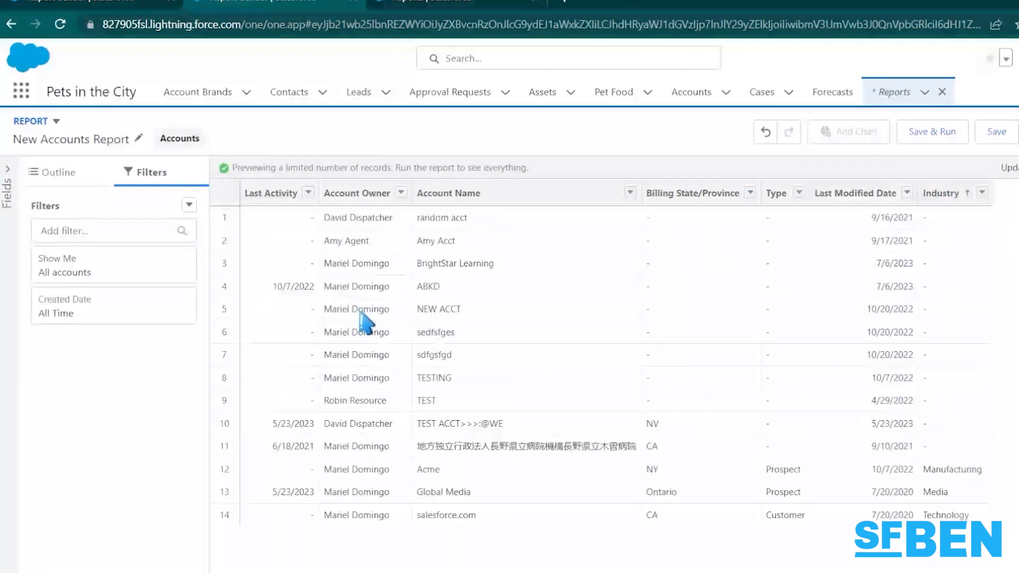
Add an Industry filter equal to Technology and apply it to the report
text(indust)
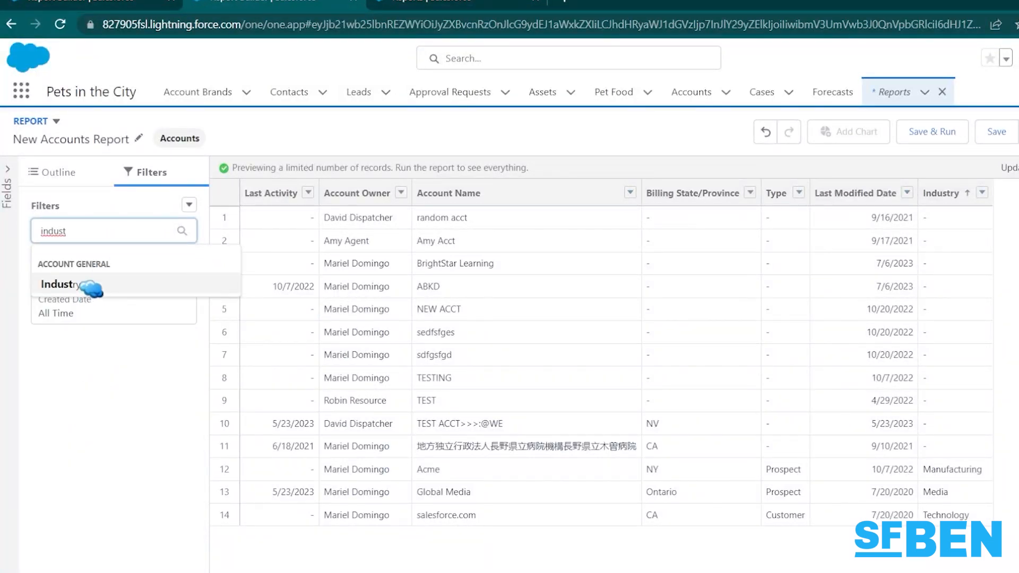
click(59, 285)
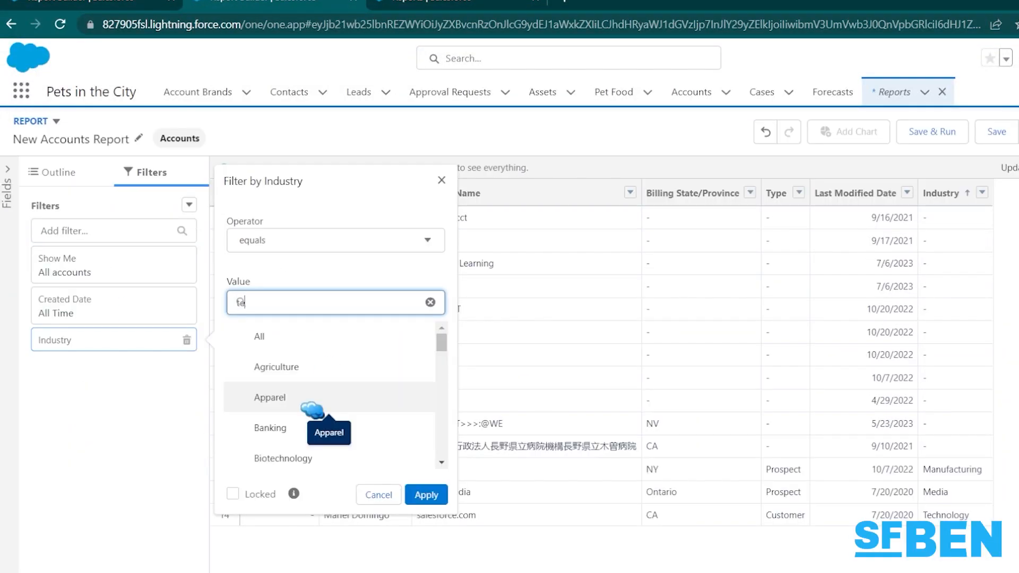
text(ch)
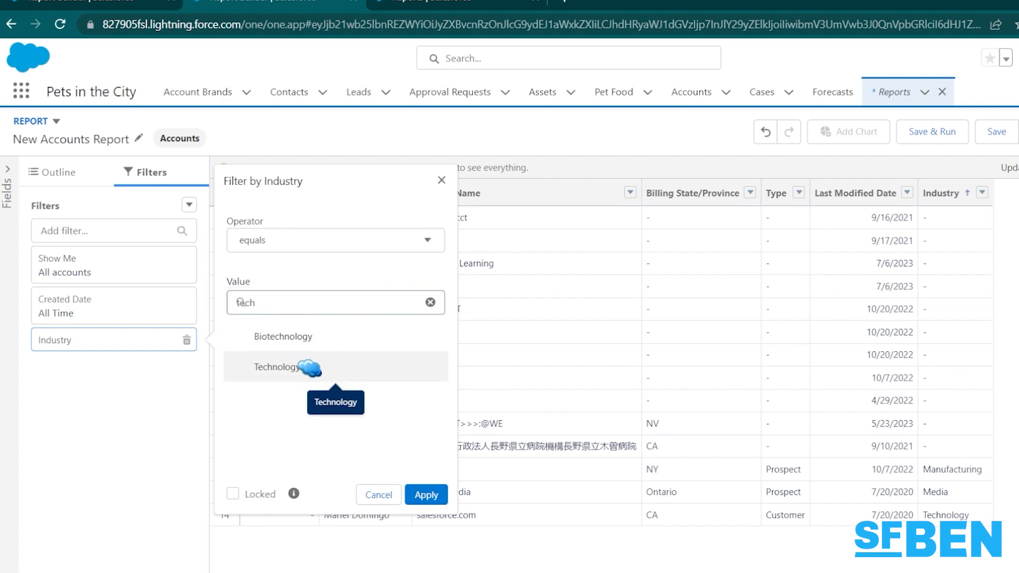
click(426, 495)
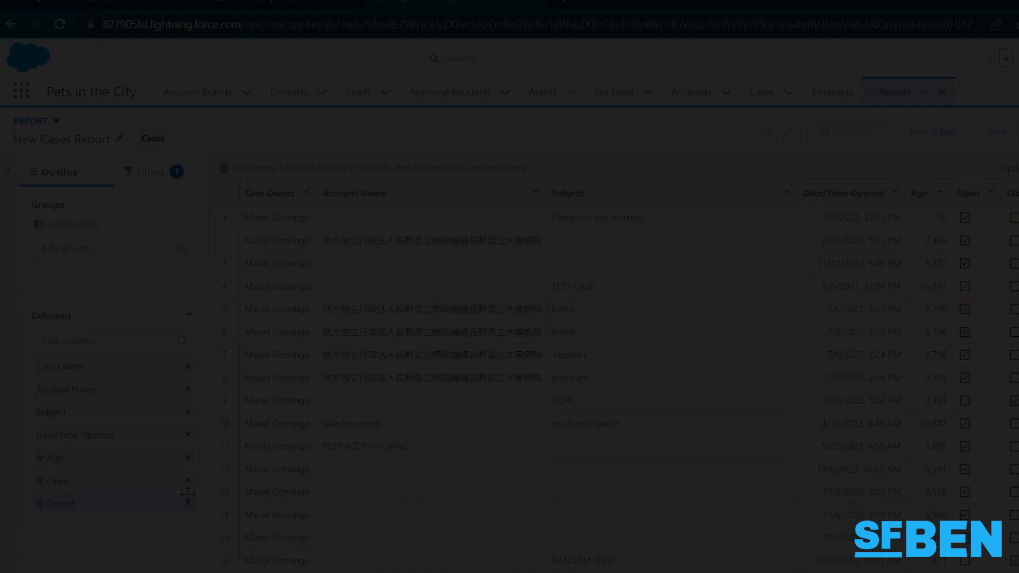
Go to the Global Media account from Recently Viewed Accounts and add it to favorites
click(179, 92)
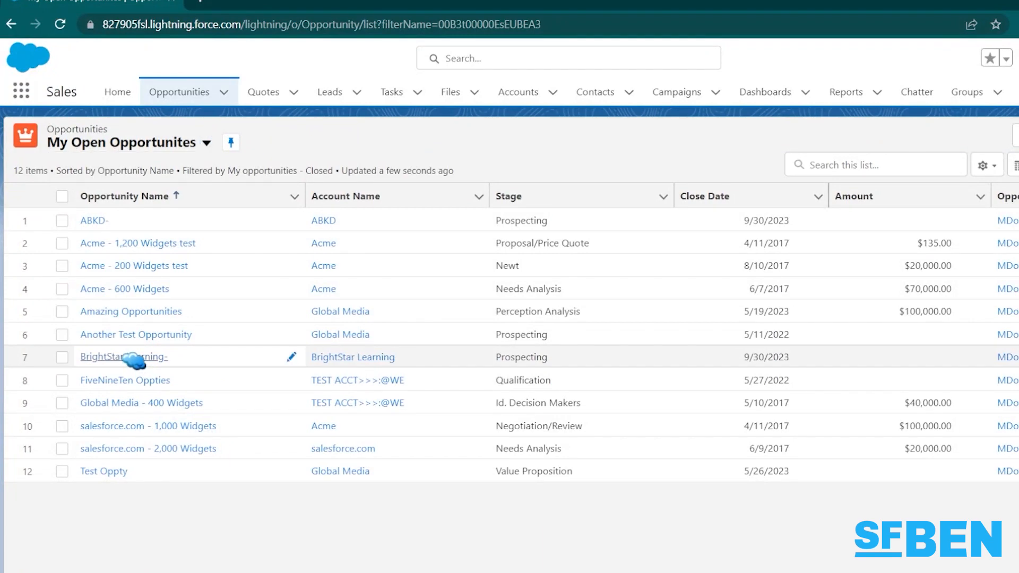
click(120, 357)
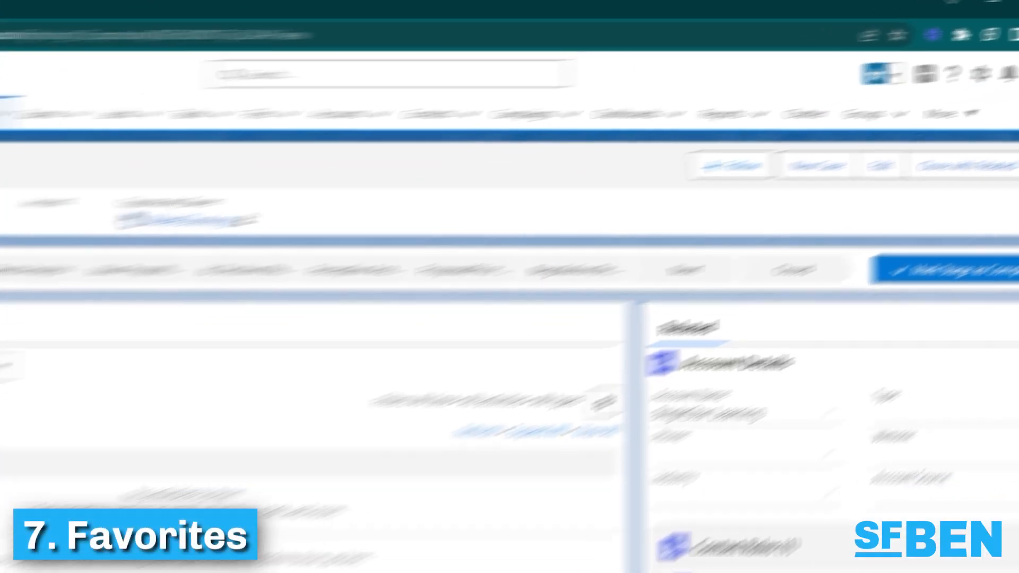
click(329, 91)
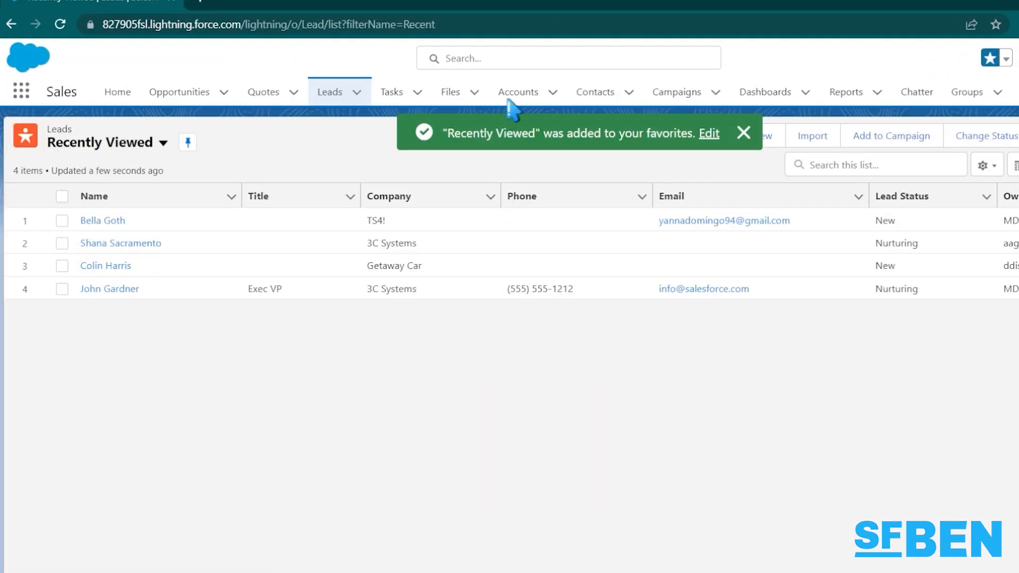
click(518, 91)
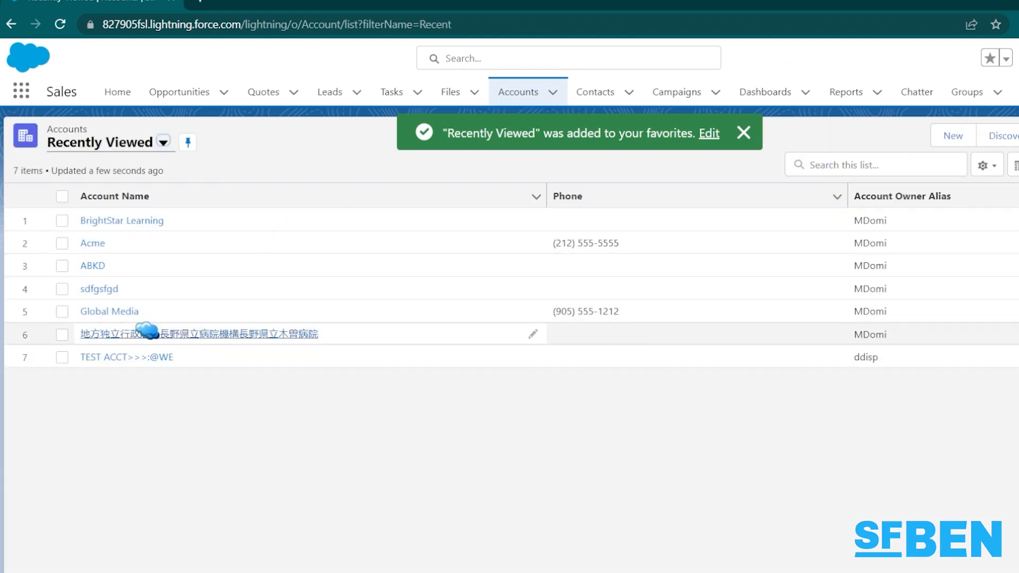
click(109, 311)
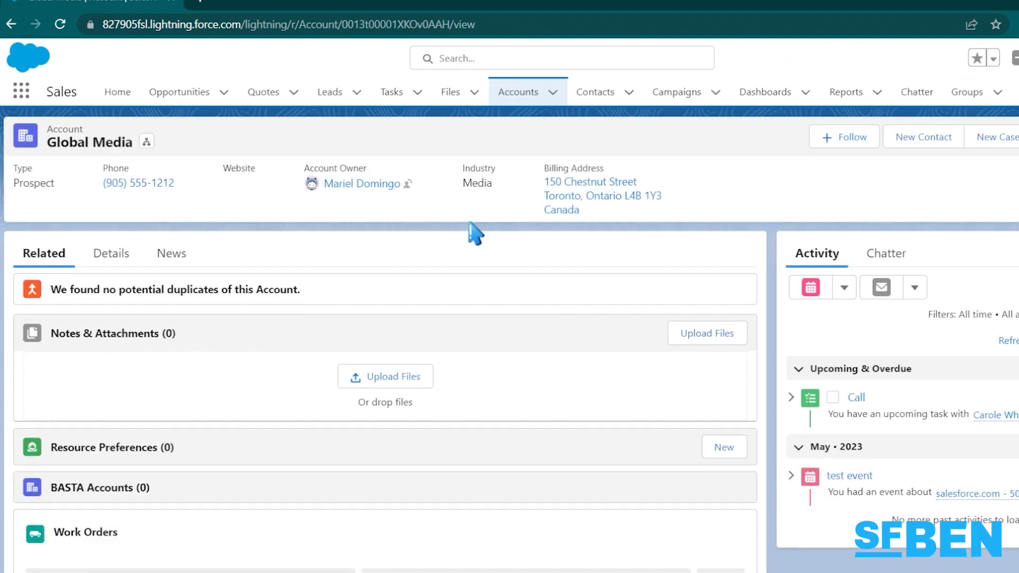
click(976, 57)
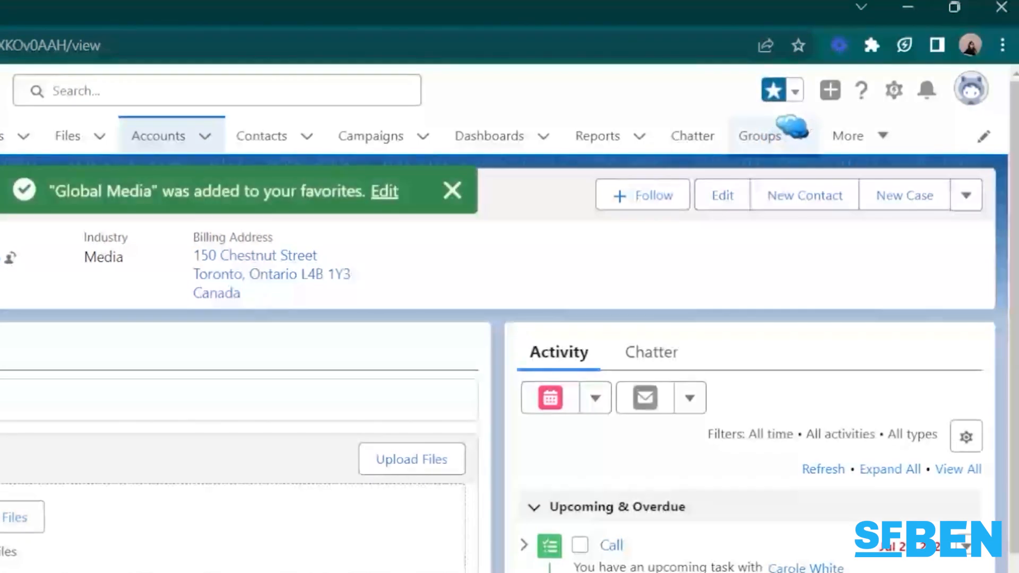
Edit the favorites list so Recently Viewed Leads comes first
click(793, 89)
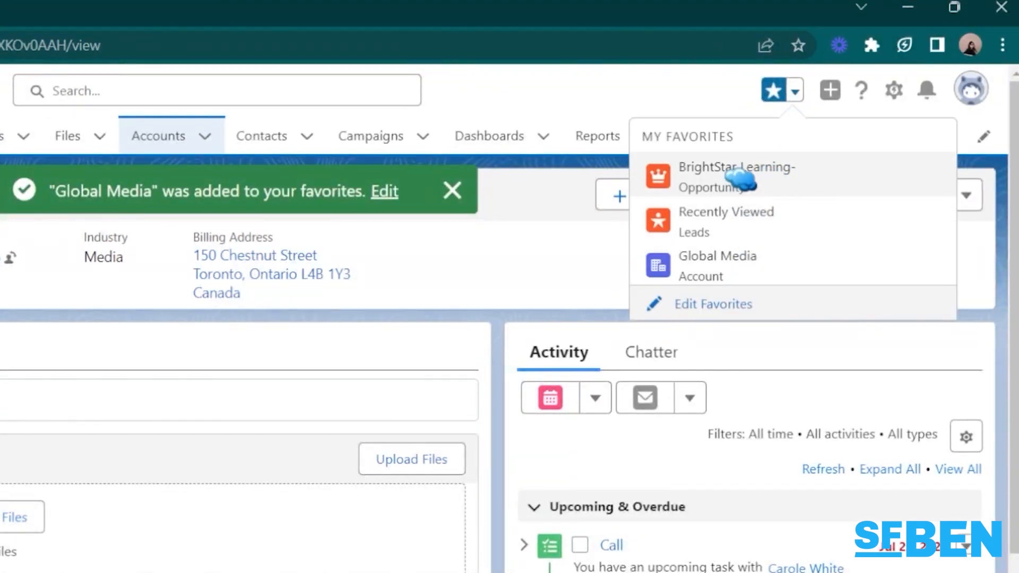
click(714, 304)
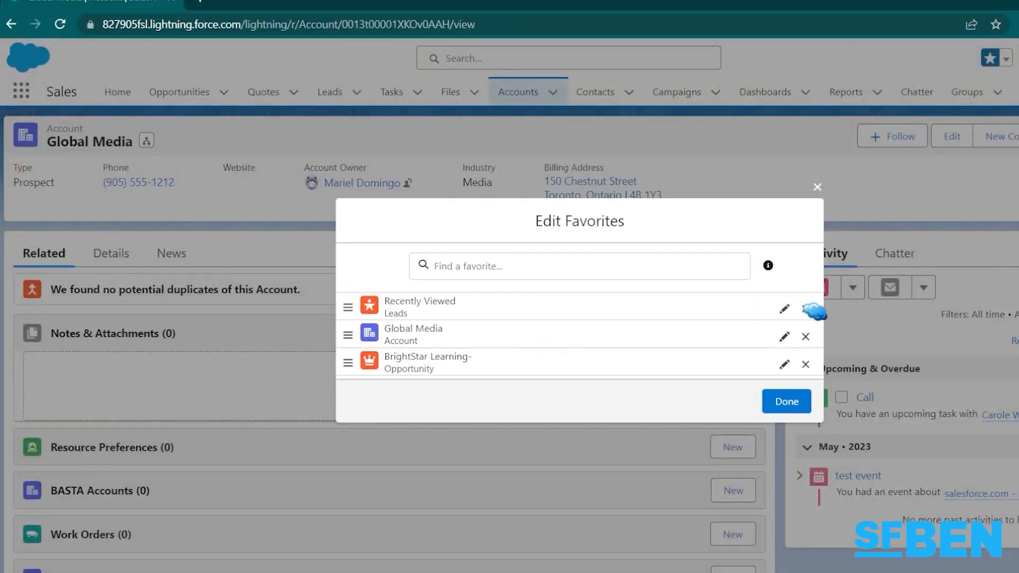
click(806, 336)
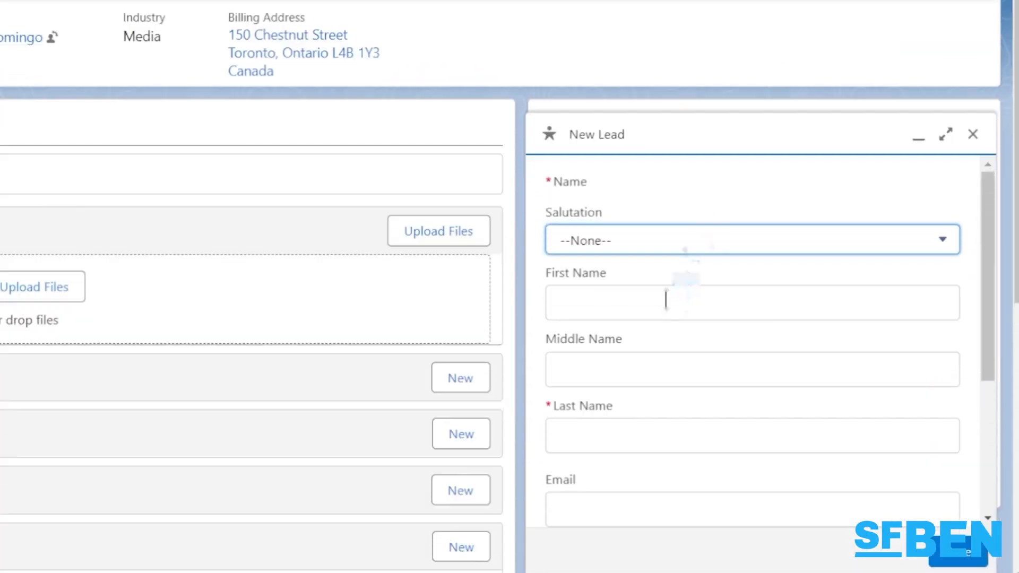
Save a new lead with last name Martinez at company ABKD and view Recently Viewed Leads
text(Martinez)
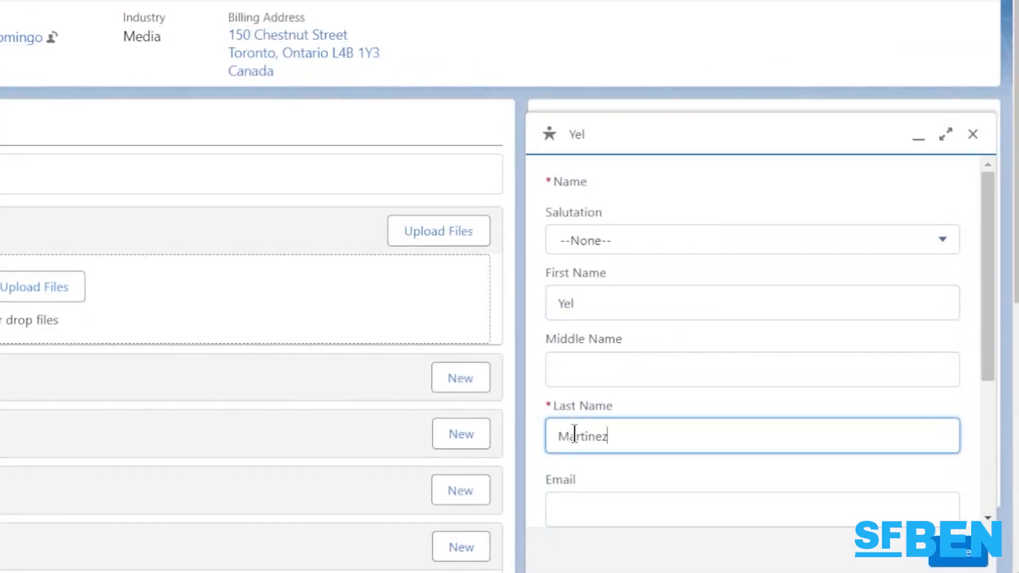
text(ABKD)
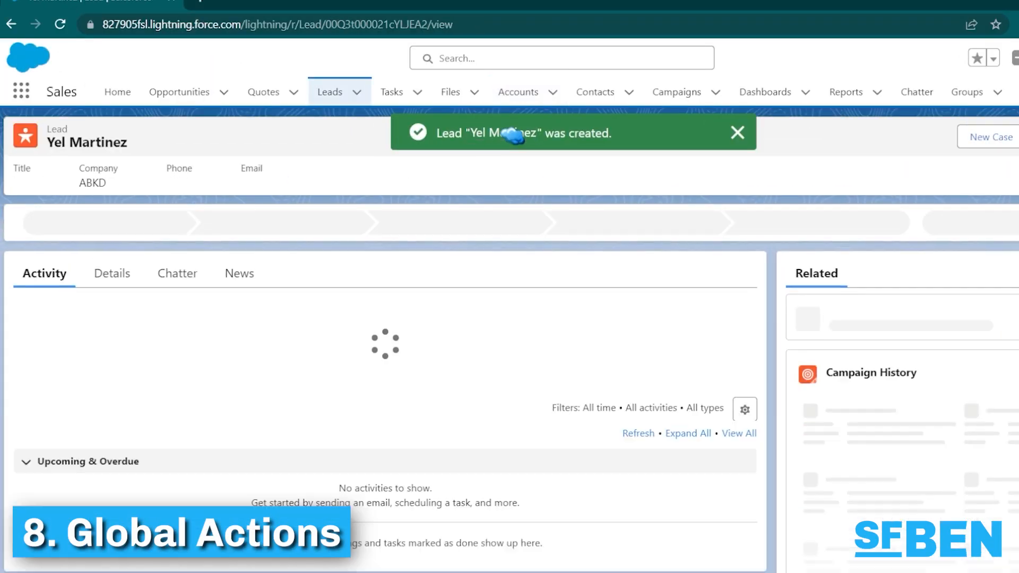
click(329, 91)
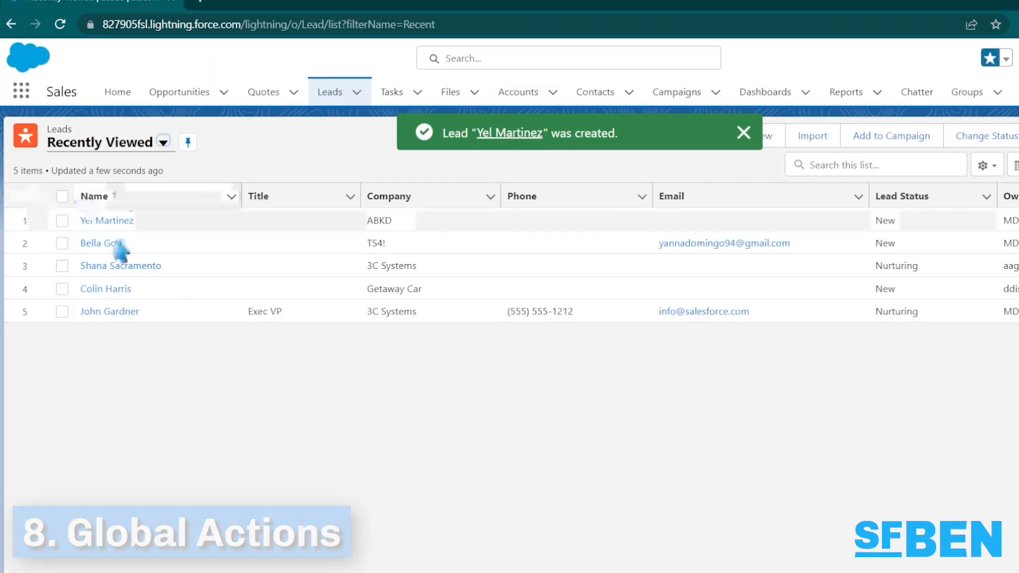
click(990, 58)
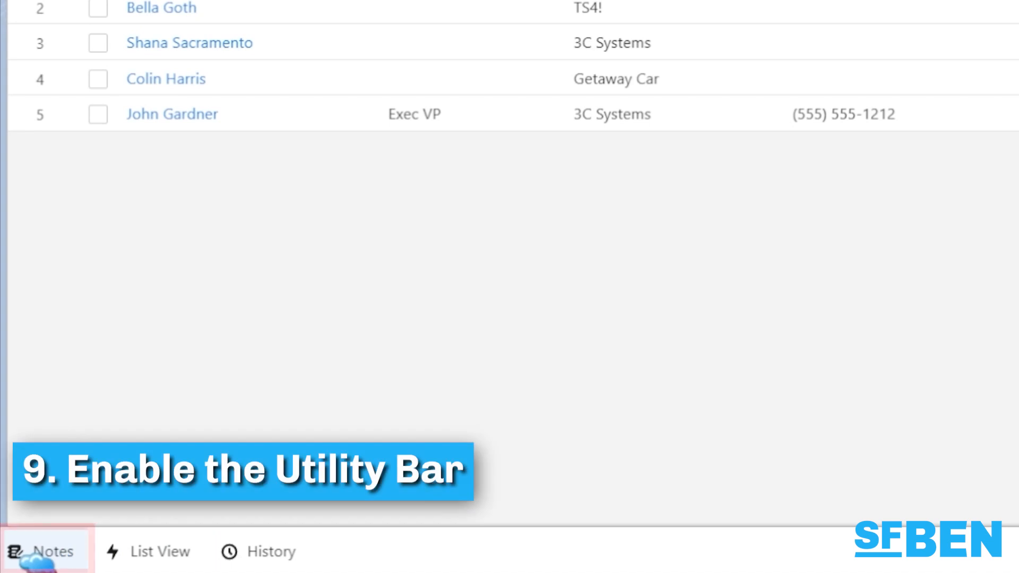
Start a new note from the utility bar Notes panel and show the All Accounts list view
click(44, 552)
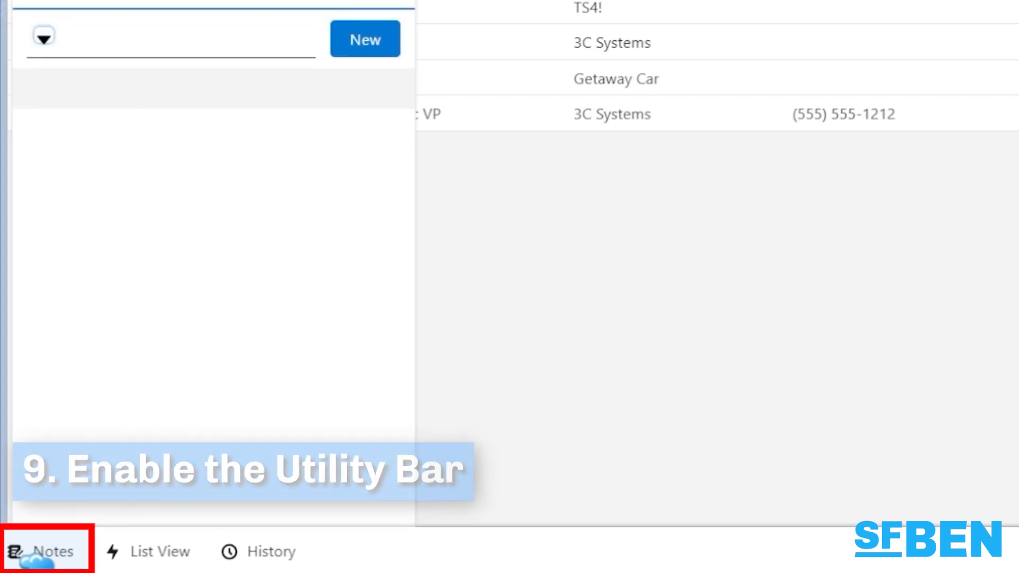
click(45, 552)
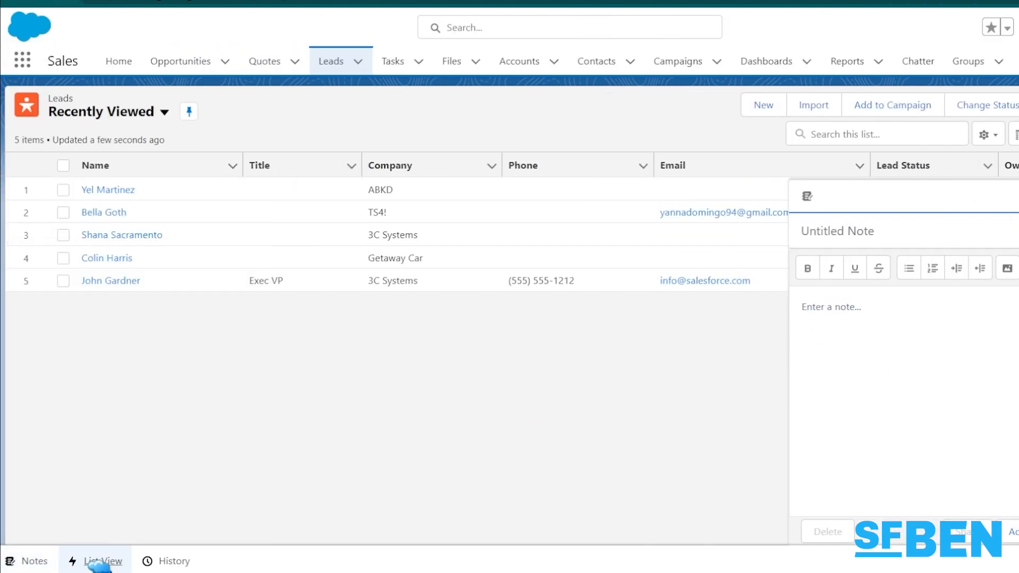
click(103, 560)
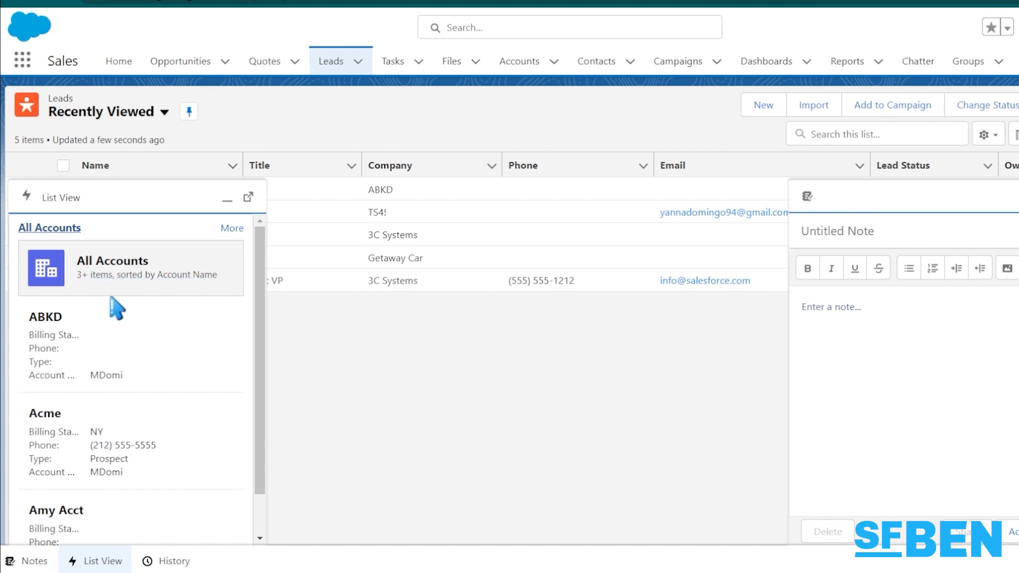
scroll(down, 3)
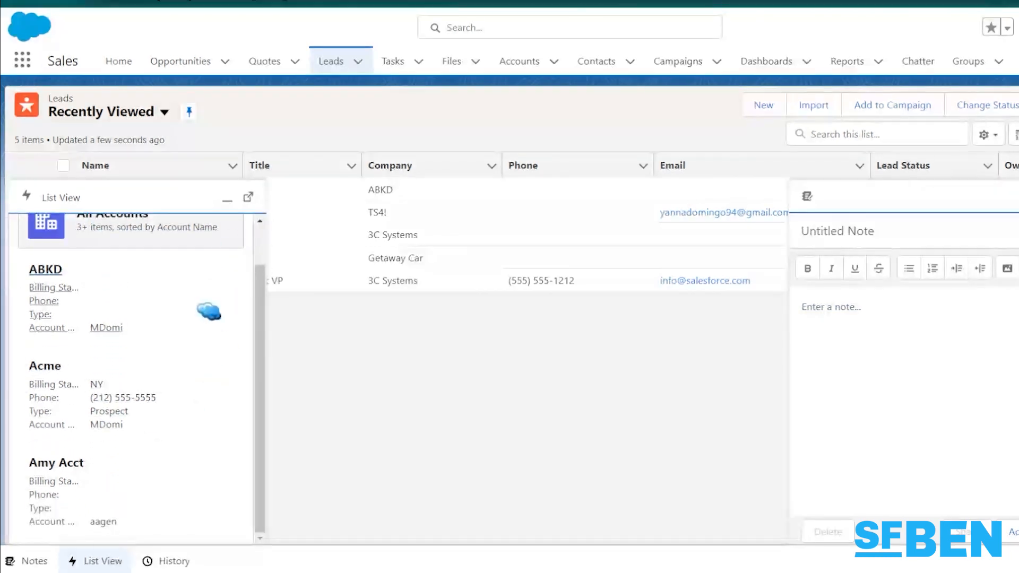
click(519, 61)
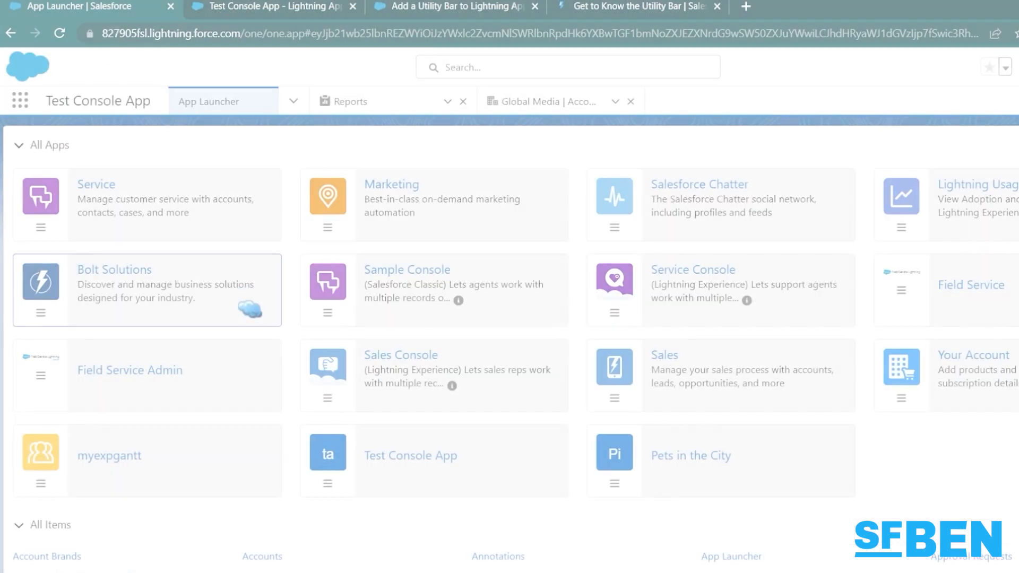
Start a new task and relate it to ABKD
click(352, 101)
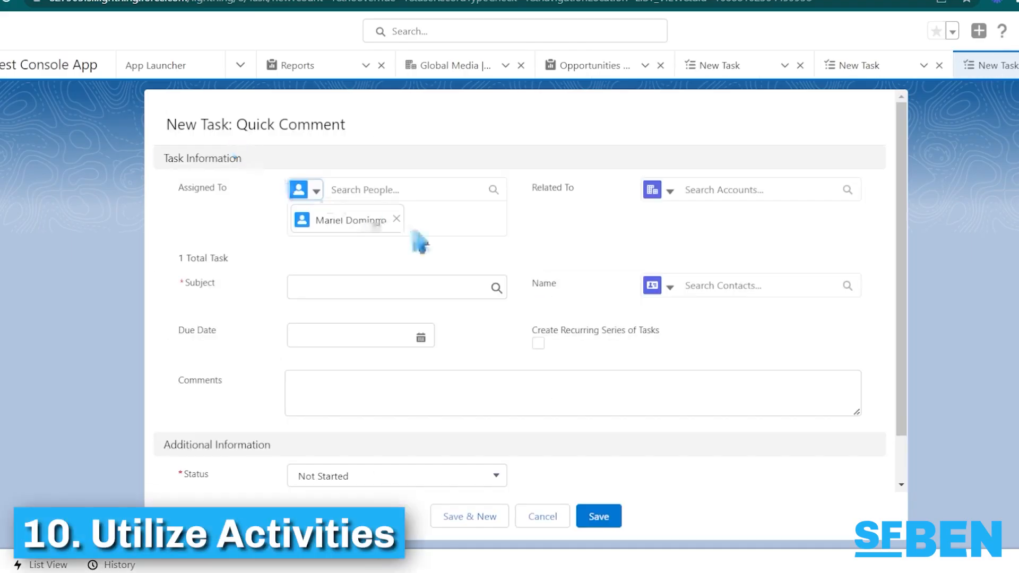
text(ab)
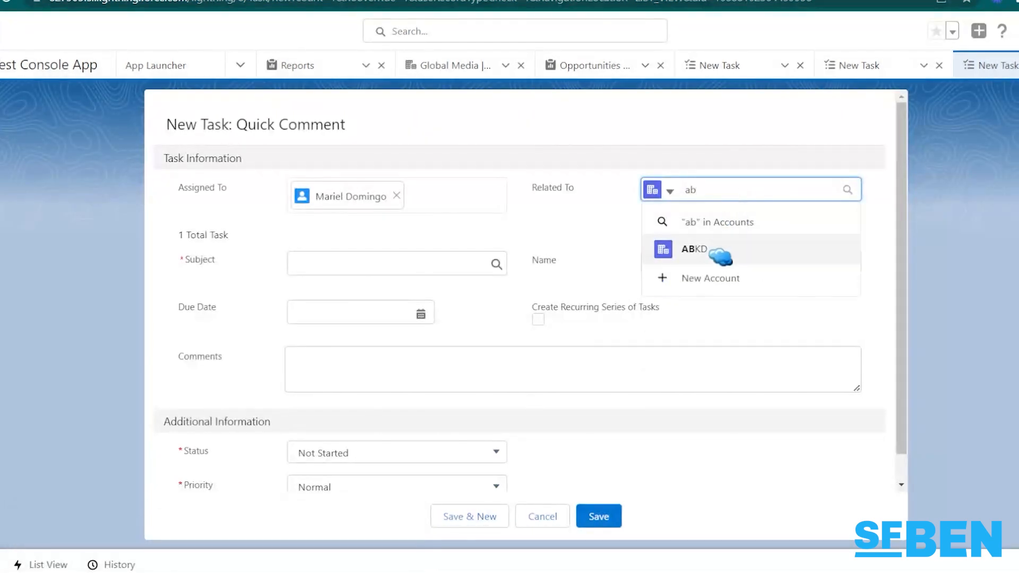
click(692, 248)
text(Send)
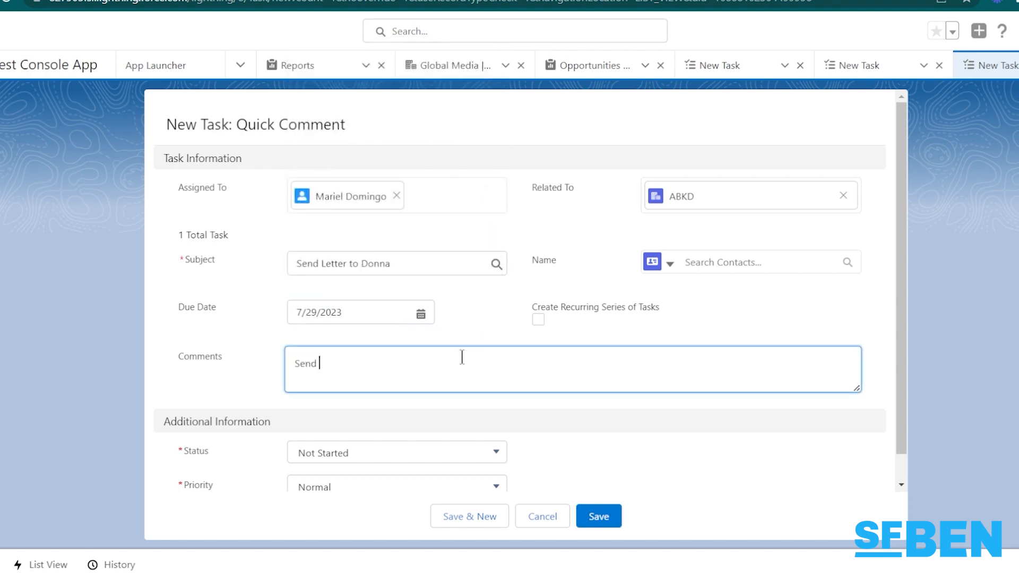
Add comments about sending Donna a reminder letter for the upcoming bill, then Save & New
text(Donna a letter to r)
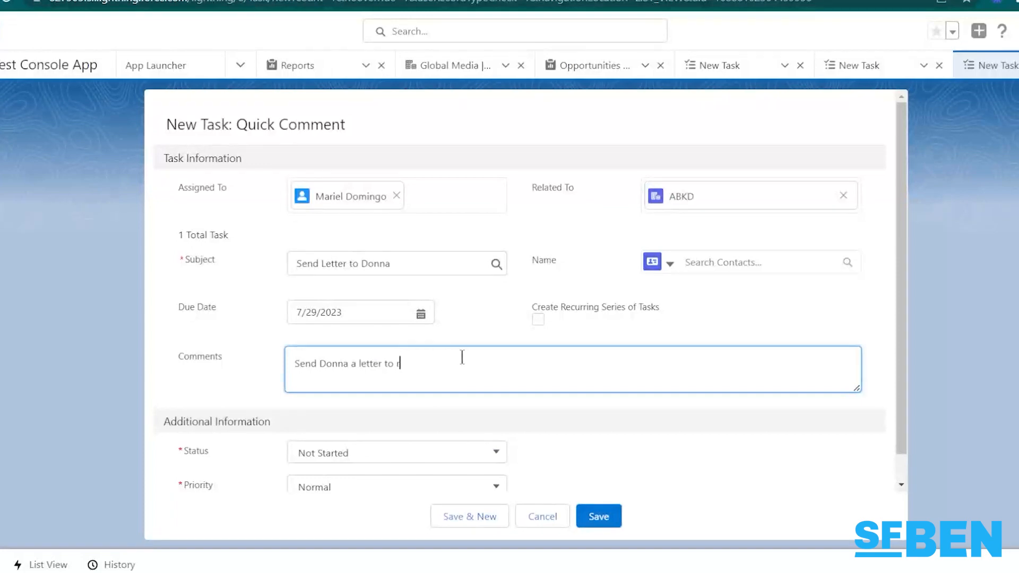
text(emind her of upcoming)
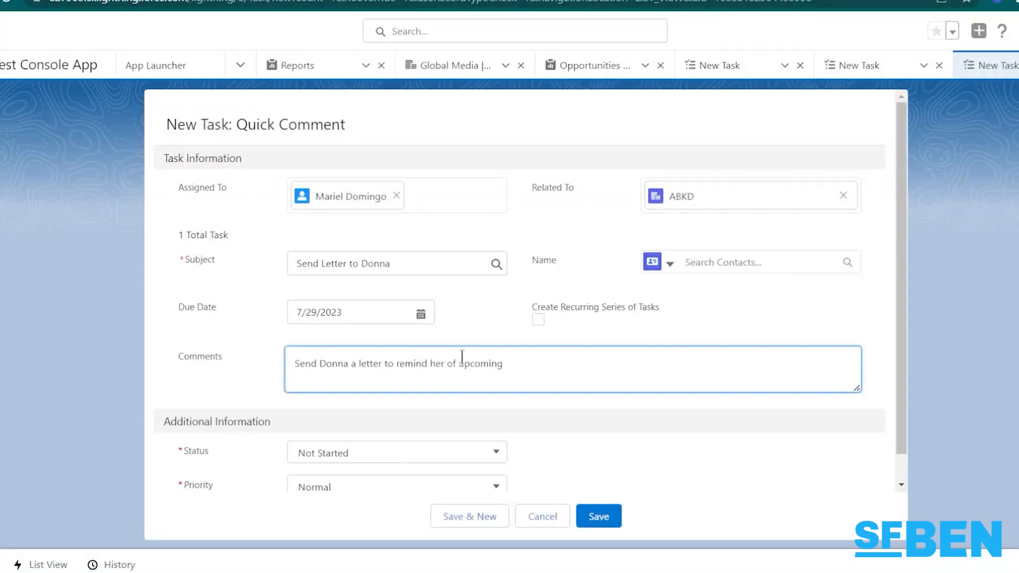
text(bill)
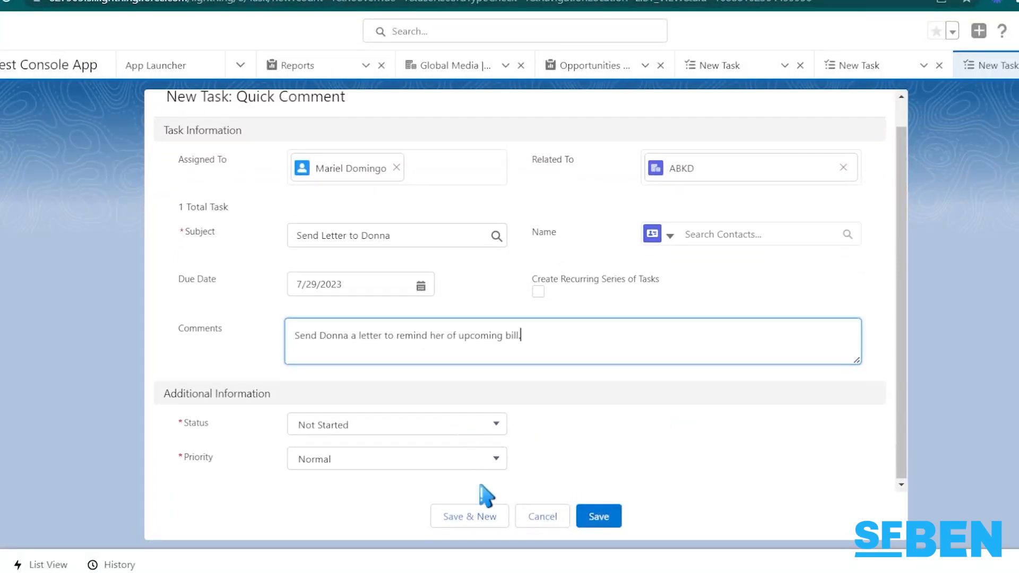
click(598, 516)
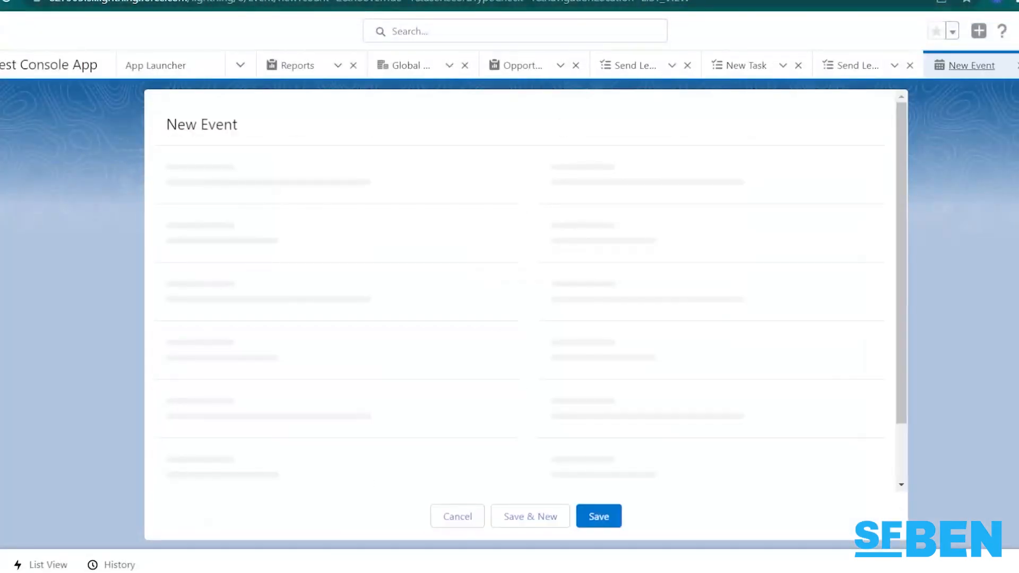
Save an event 'Meeting with Liza' related to Global Media on July 11, 2023
click(396, 263)
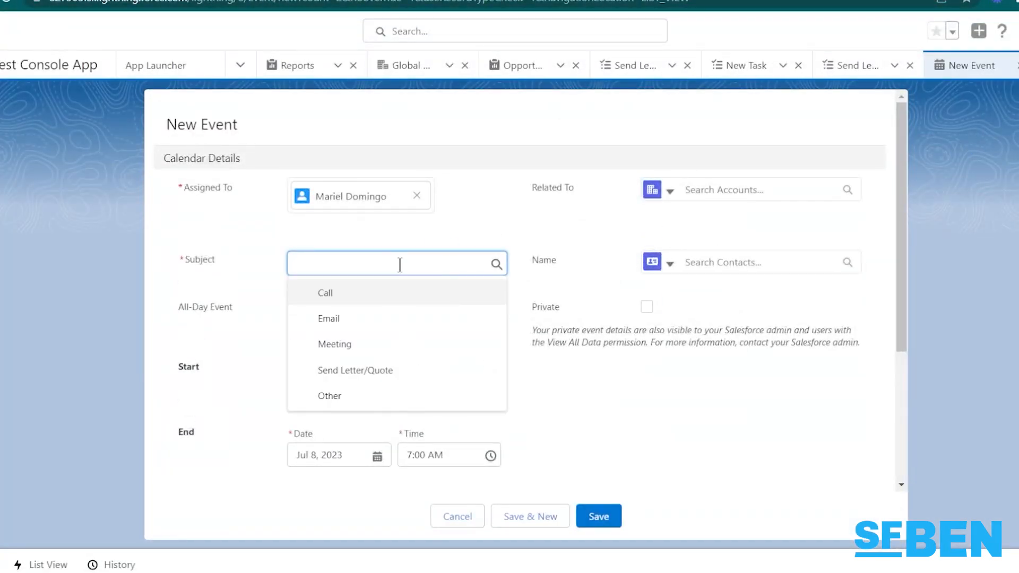
text(Meeting with Liz)
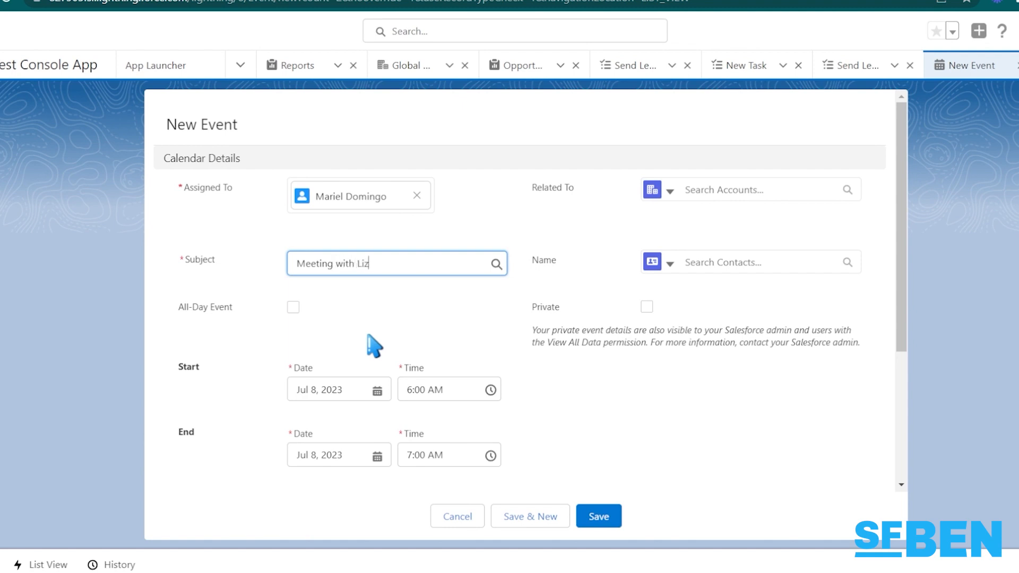
click(749, 195)
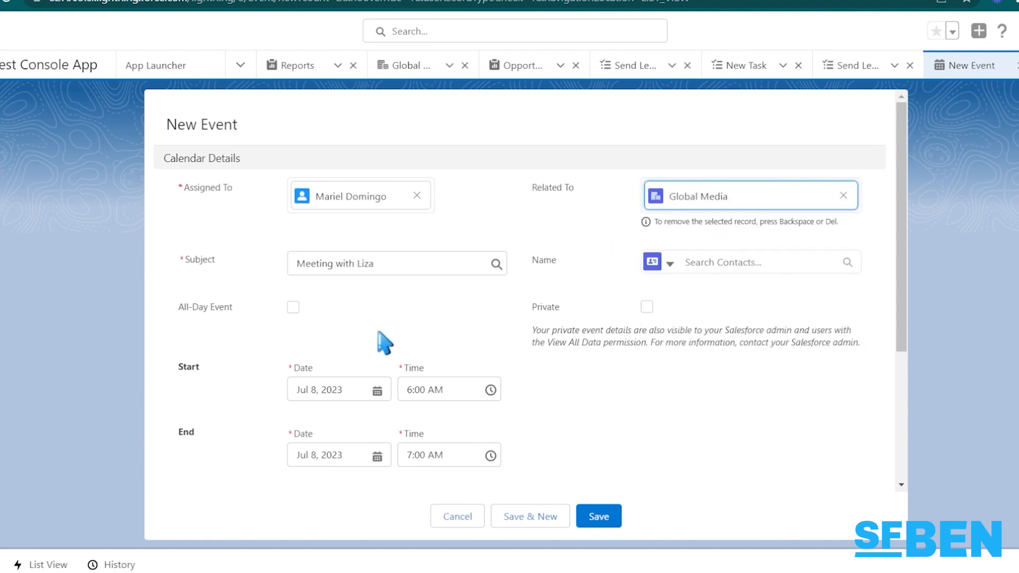
click(338, 390)
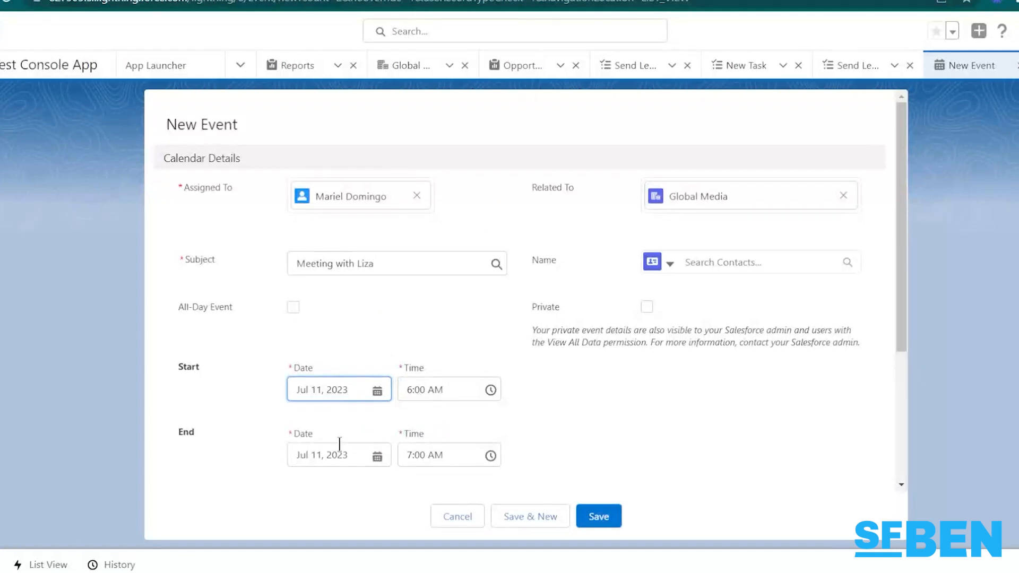
click(597, 516)
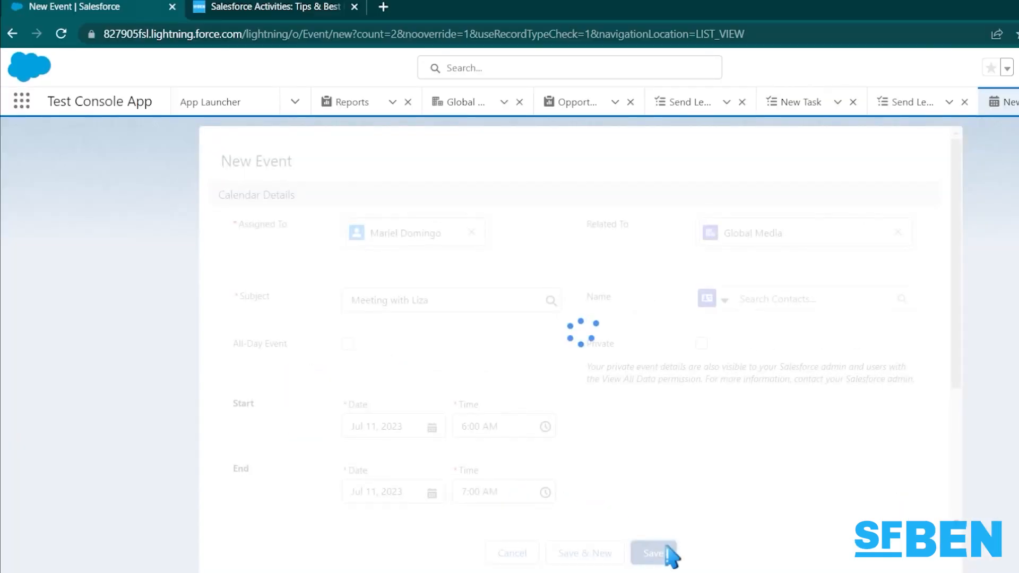
click(652, 553)
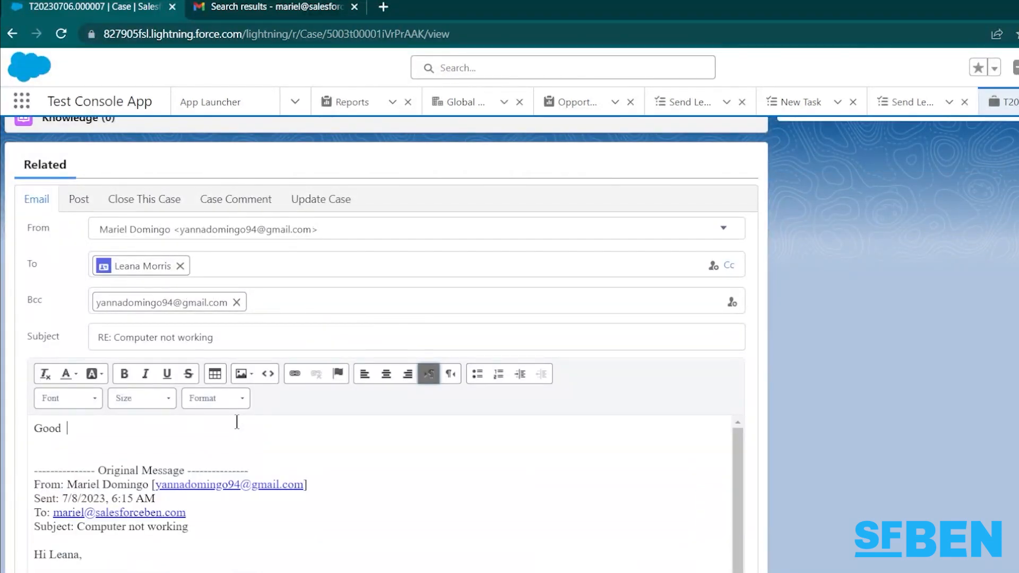
Write 'Good morning Leana, how's your computer so far?' signed PITC Support and send the reply
text(morning Leana,)
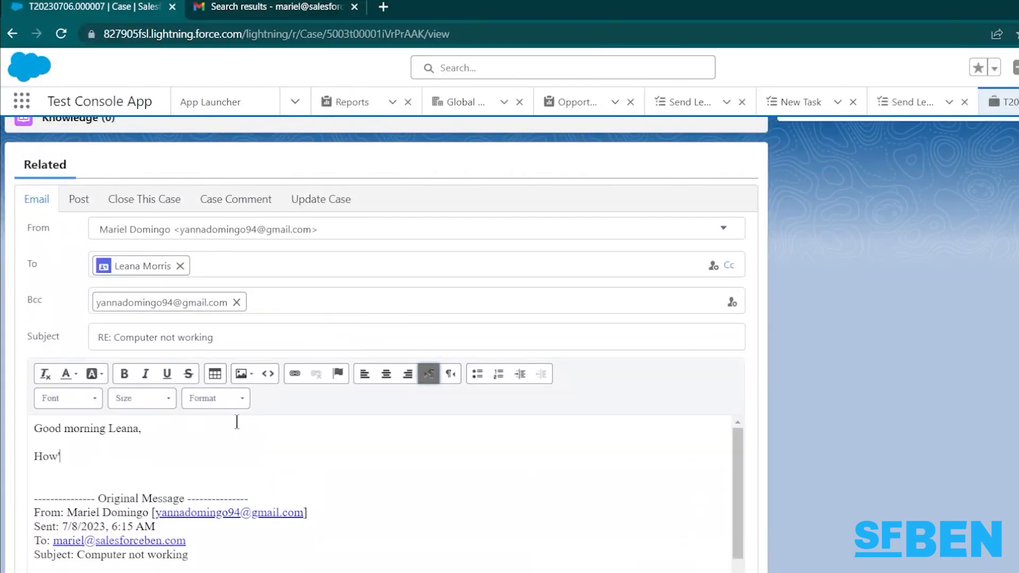
text('s your computer so far)
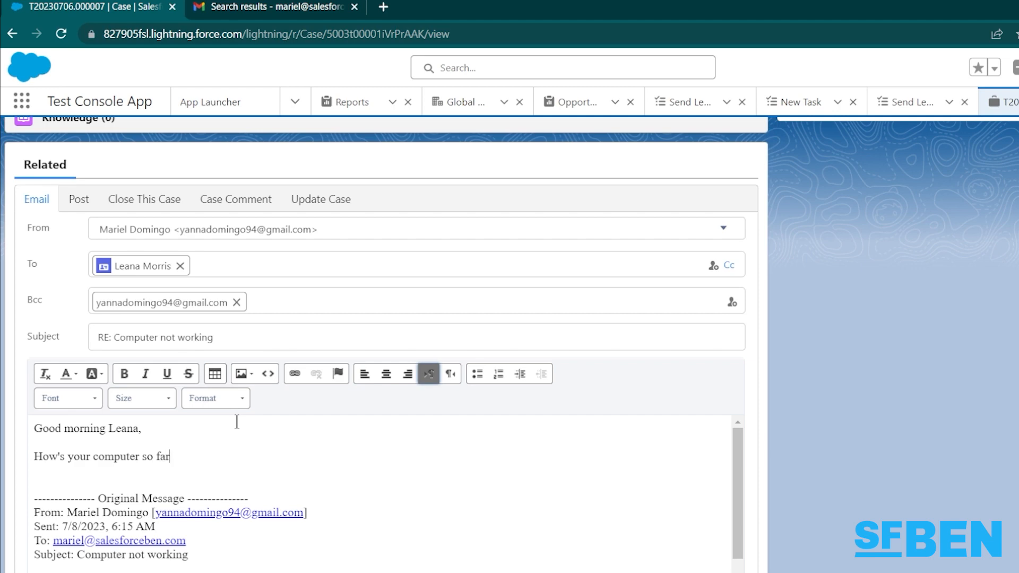
text(?)
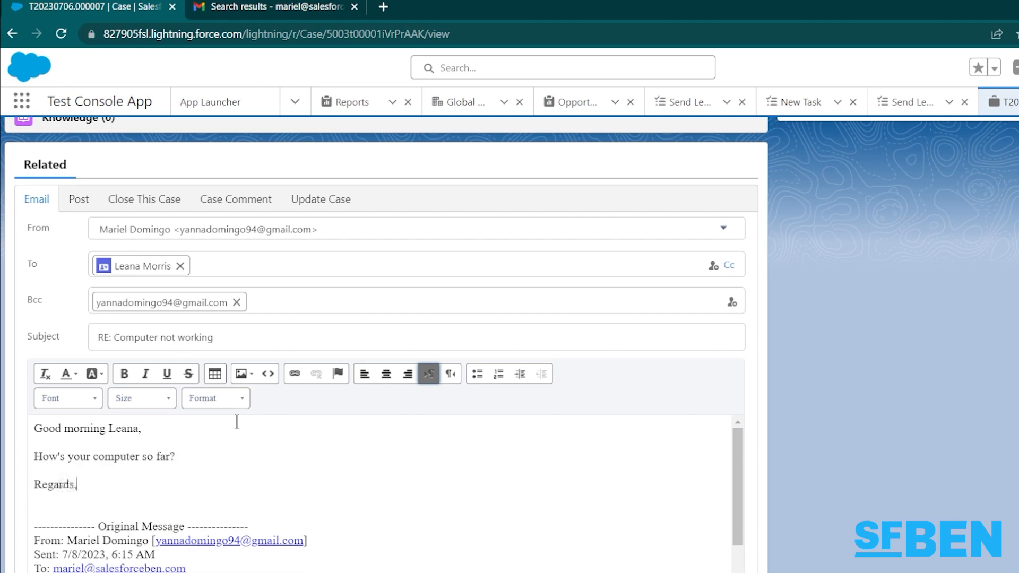
text(PITC Support)
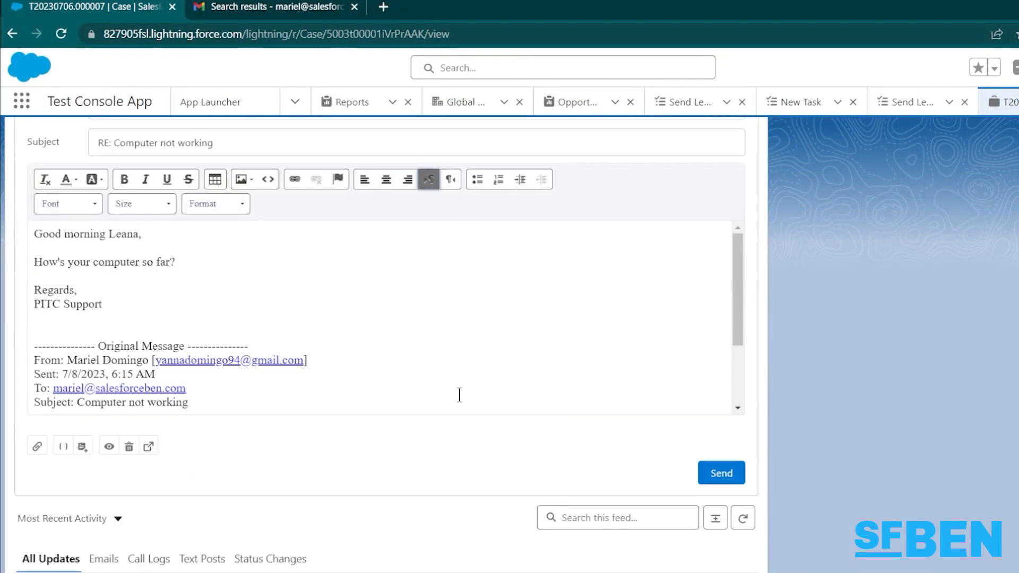
click(721, 473)
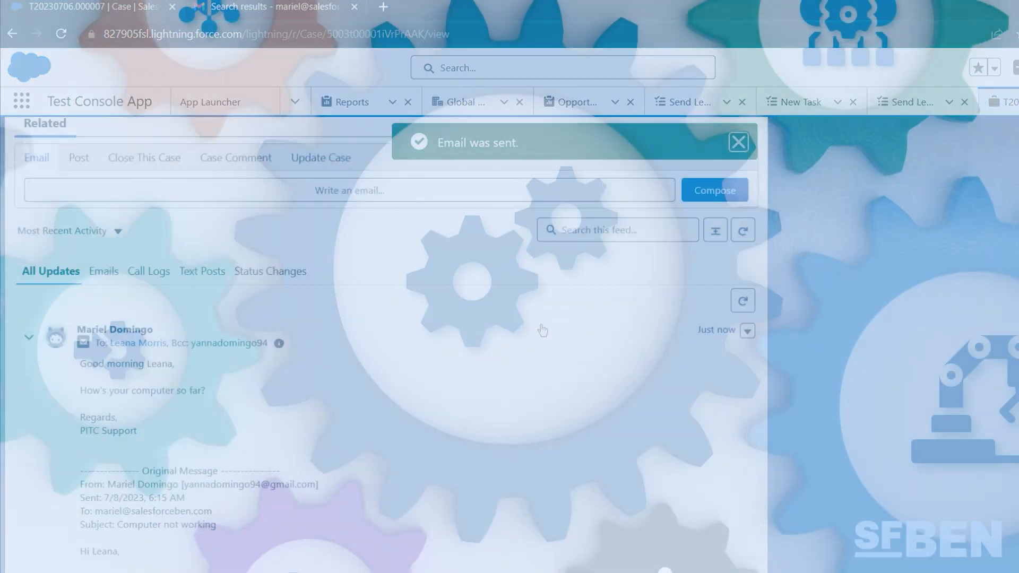